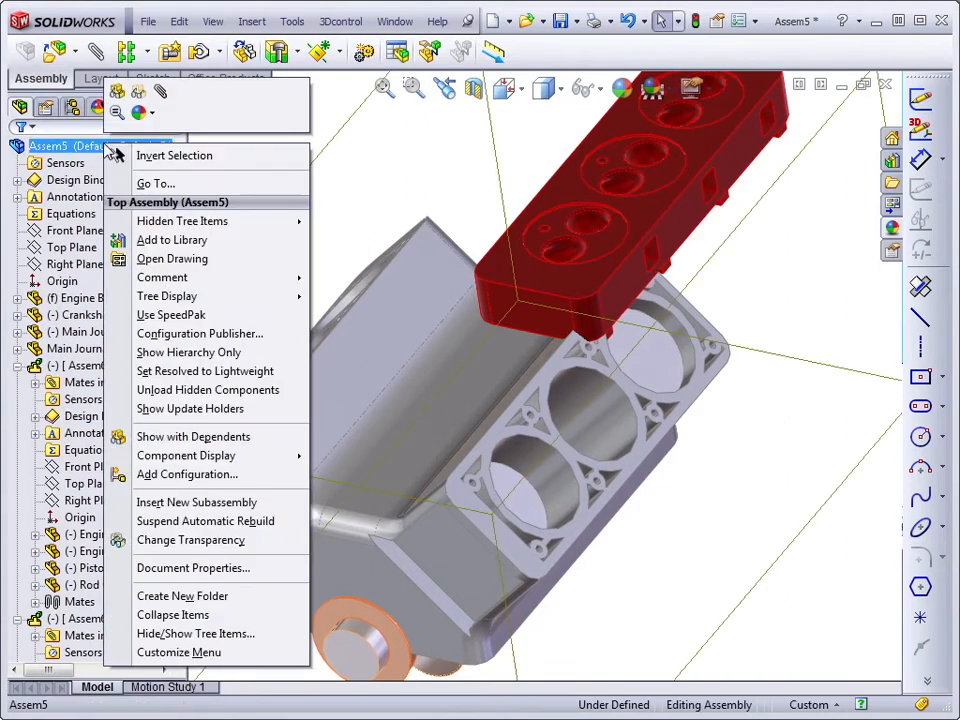
{"action": "mouse_move", "coordinate": [182, 596]}
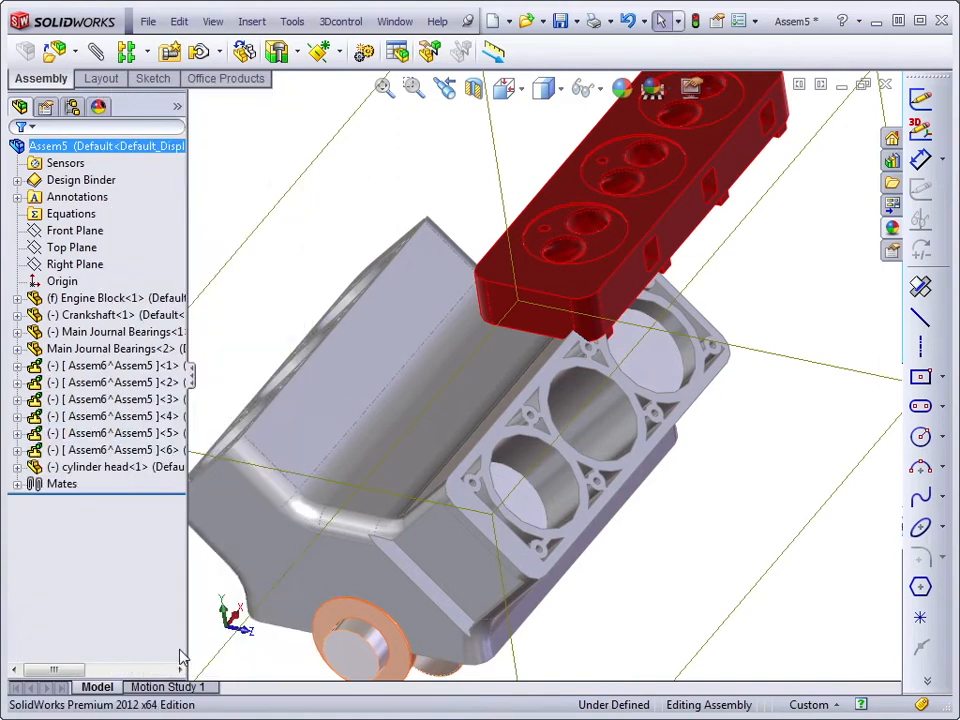
{"action": "mouse_move", "coordinate": [675, 555]}
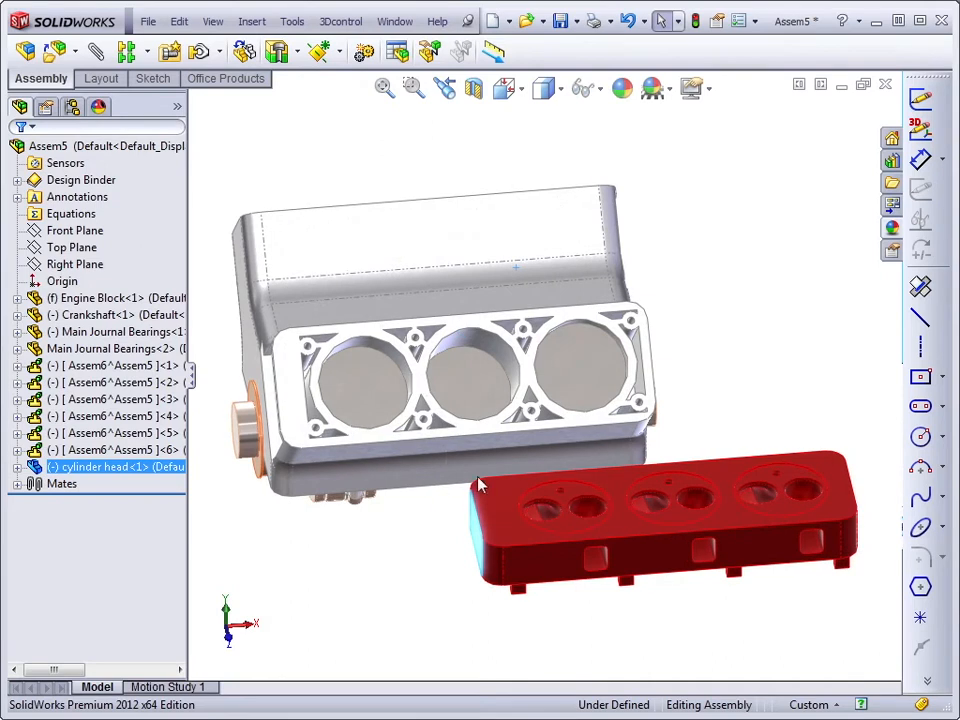
{"action": "mouse_move", "coordinate": [672, 518]}
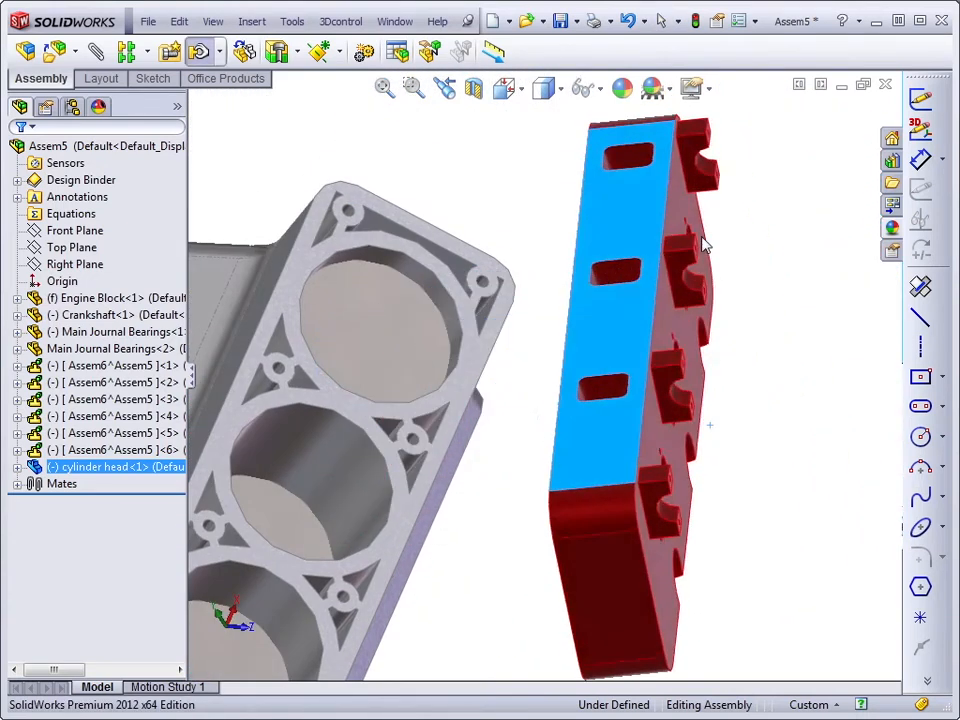
Step: Rotate the red cylinder head until its underside faces the engine block's deck
{"action": "left_click_drag", "start_coordinate": [700, 240], "coordinate": [640, 247]}
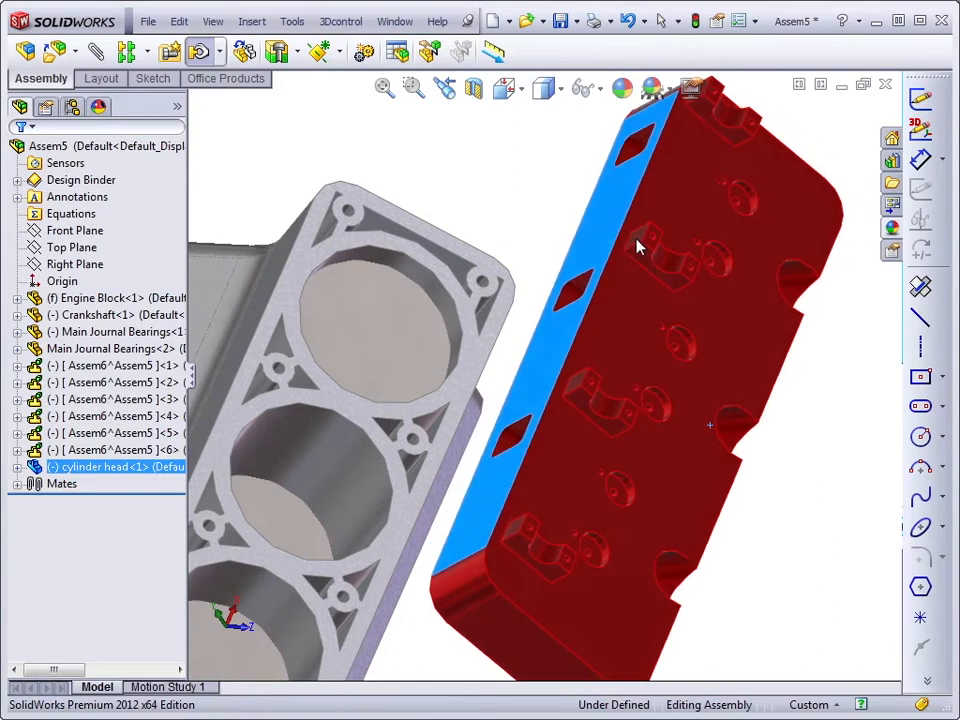
{"action": "left_click_drag", "start_coordinate": [640, 247], "coordinate": [655, 602]}
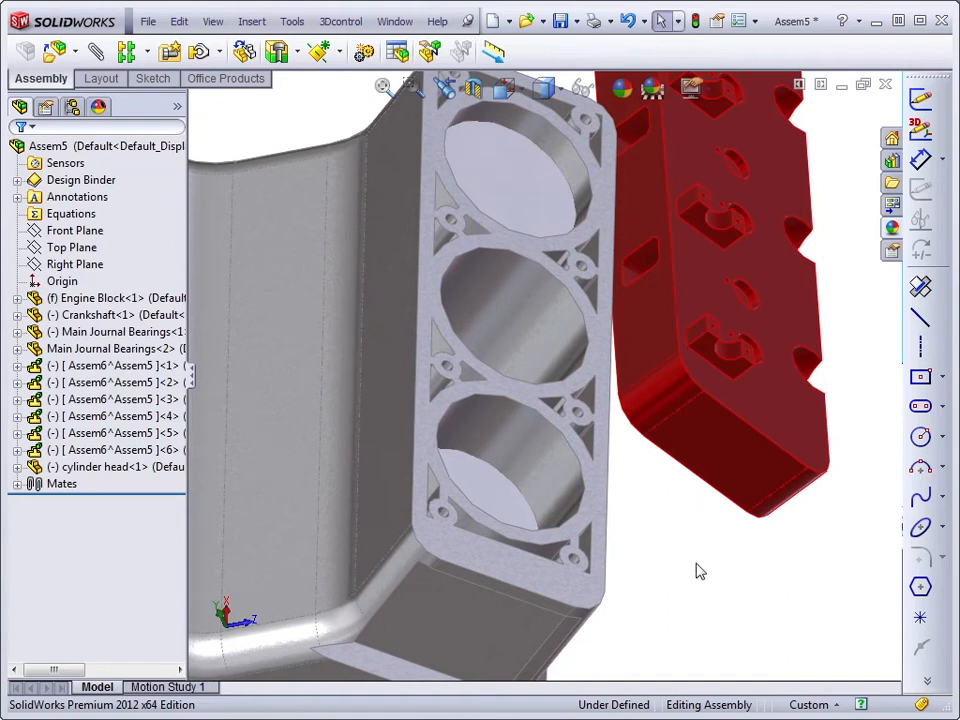
{"action": "mouse_move", "coordinate": [690, 514]}
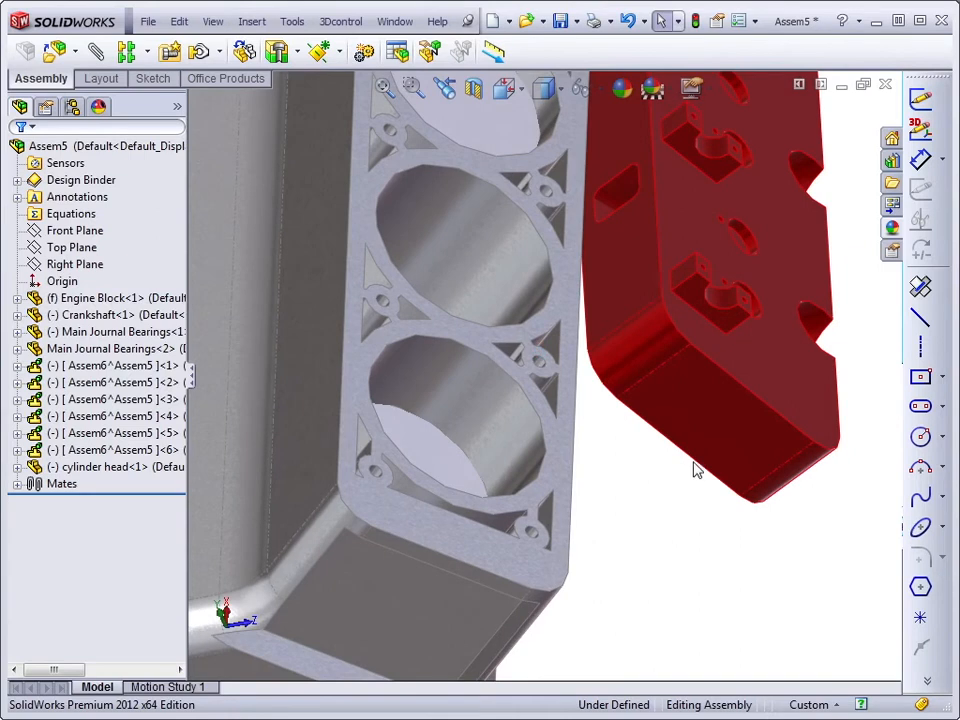
{"action": "mouse_move", "coordinate": [670, 430]}
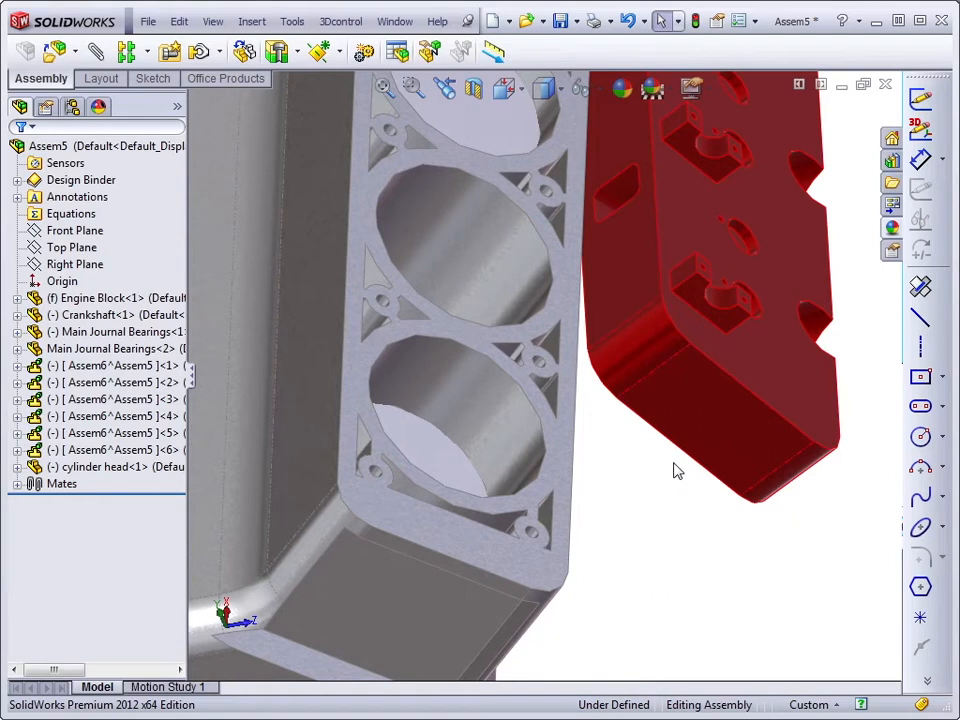
{"action": "mouse_move", "coordinate": [673, 450]}
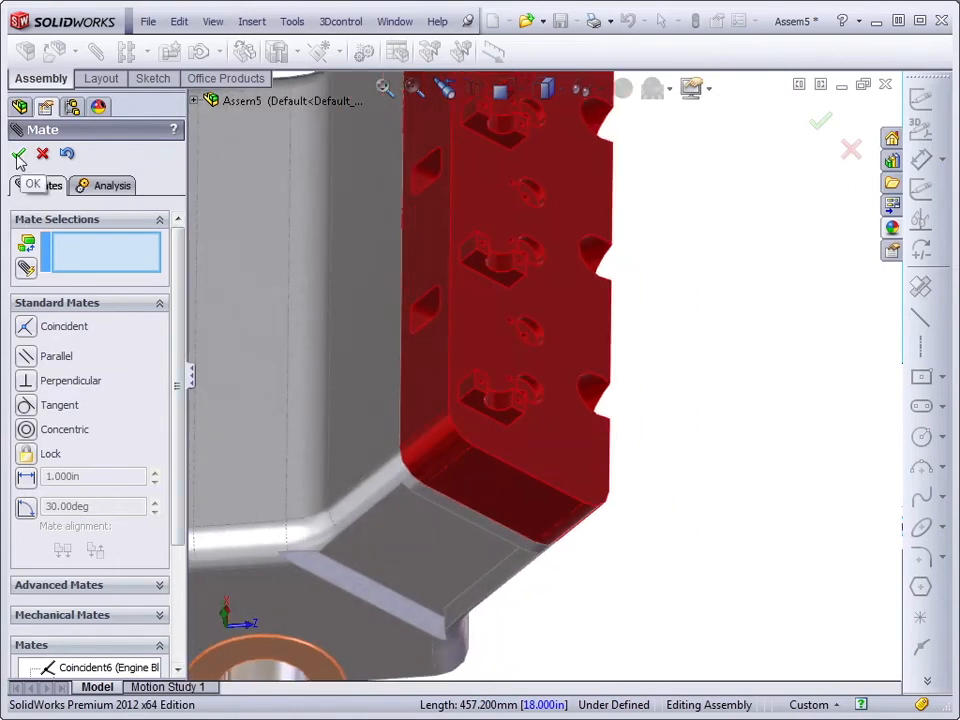
Step: Accept the Coincident mate seating the head's bottom face on the block's top face
{"action": "left_click", "coordinate": [18, 154]}
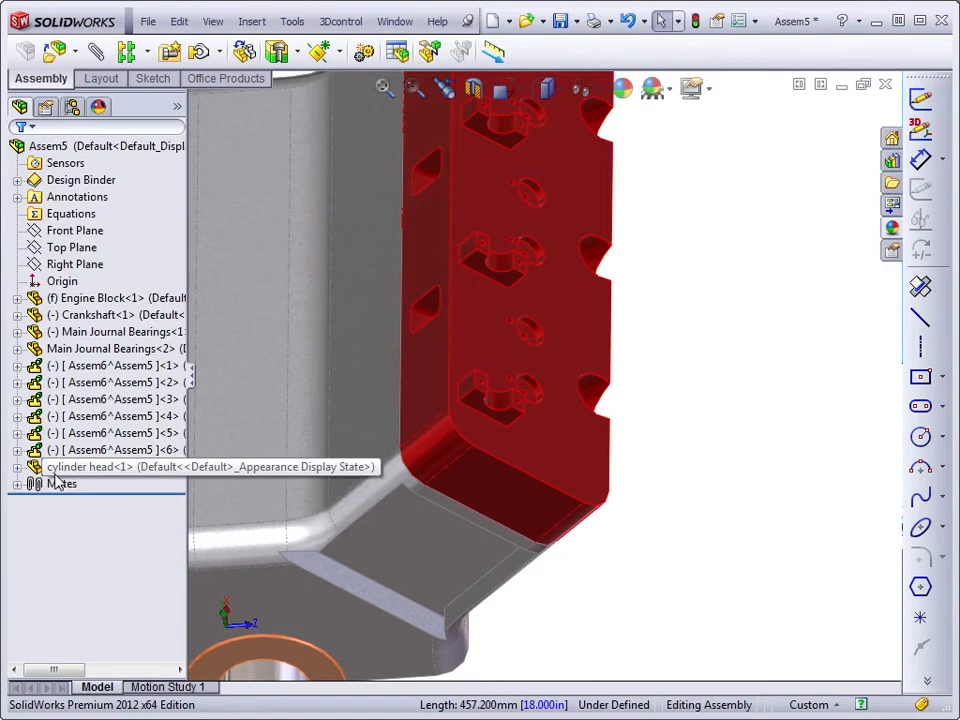
{"action": "mouse_move", "coordinate": [137, 508]}
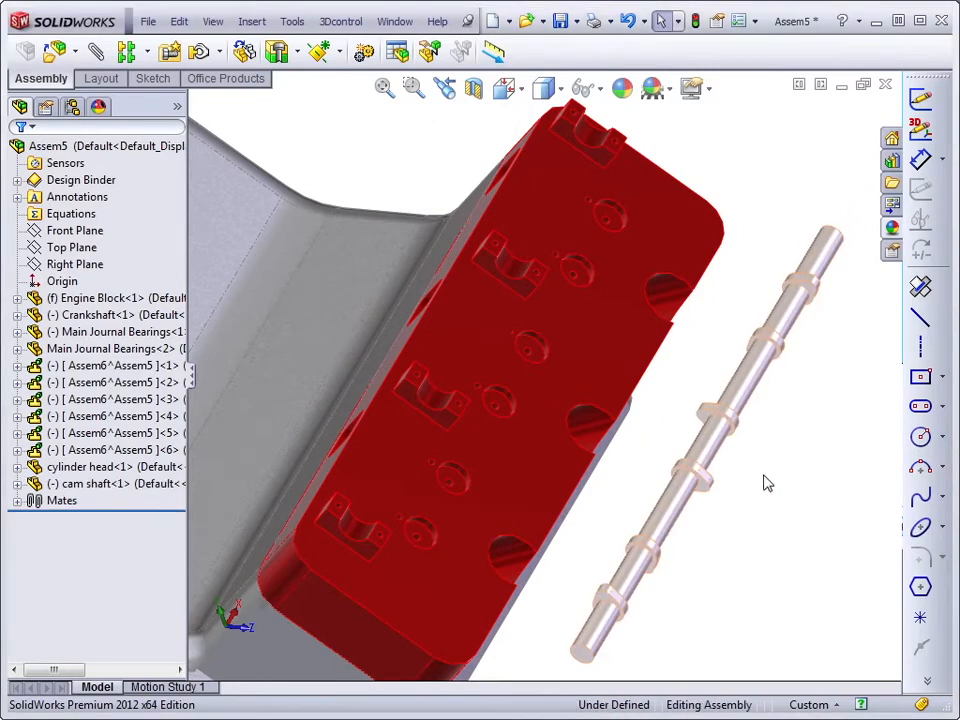
{"action": "mouse_move", "coordinate": [640, 585]}
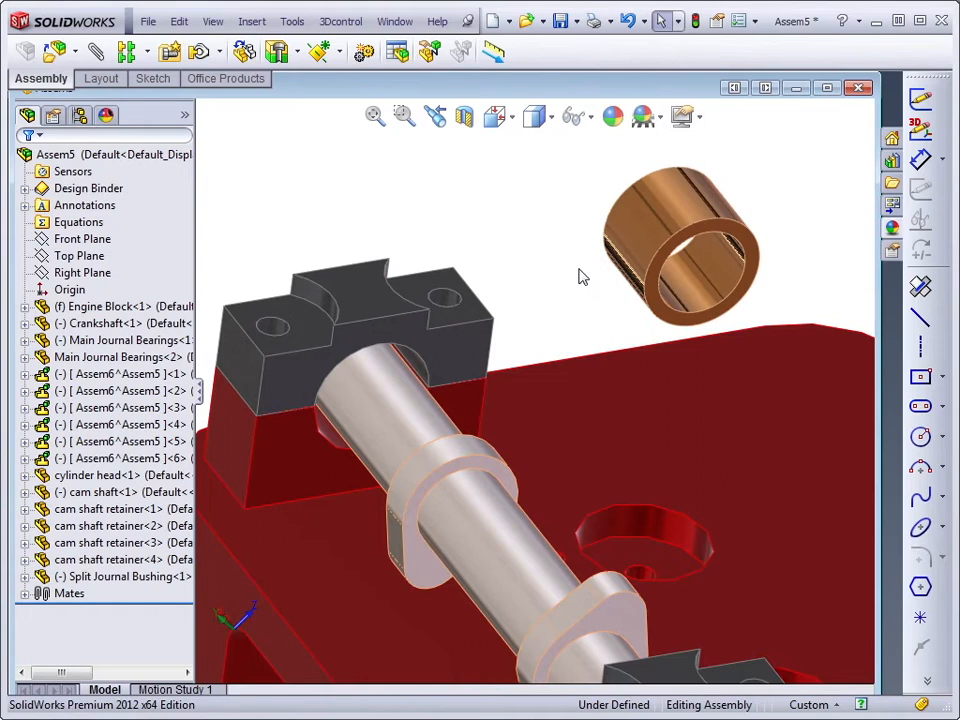
{"action": "mouse_move", "coordinate": [650, 305]}
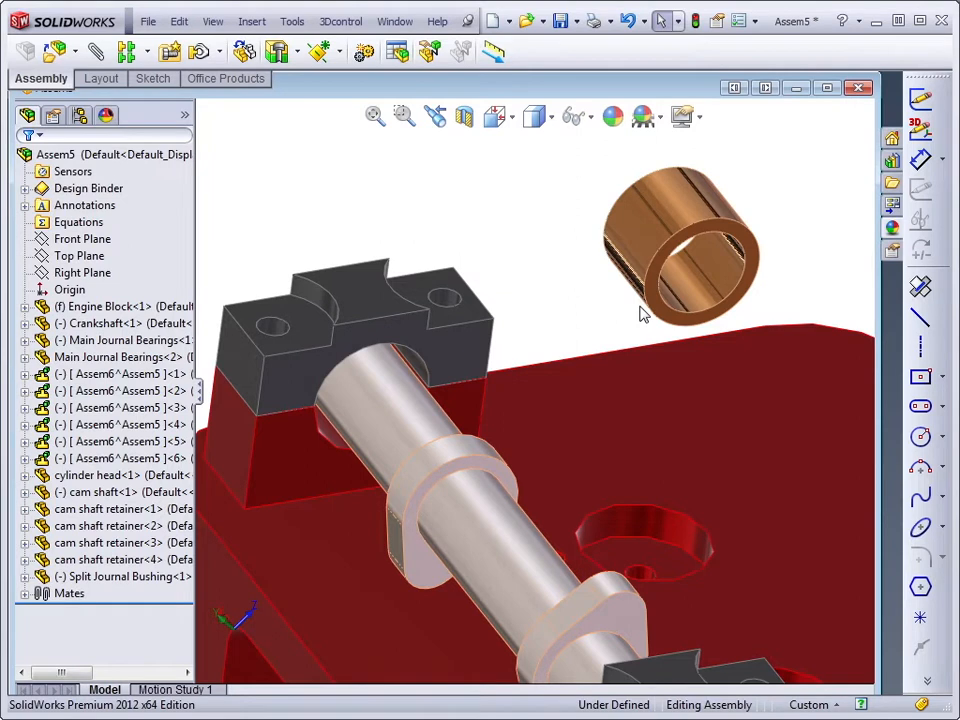
{"action": "mouse_move", "coordinate": [670, 325]}
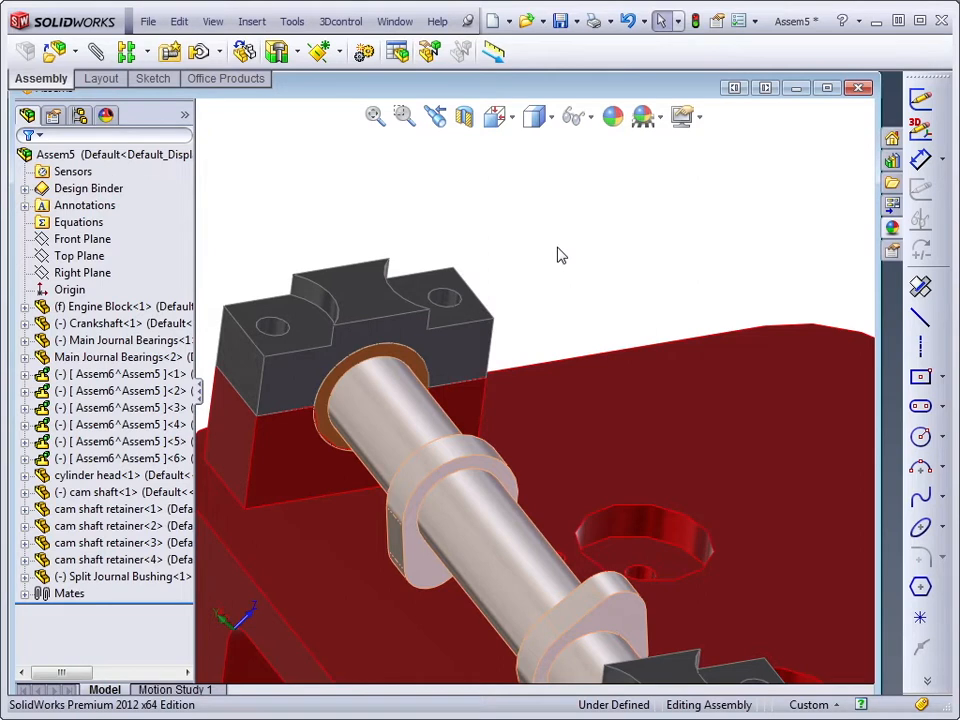
{"action": "mouse_move", "coordinate": [561, 259]}
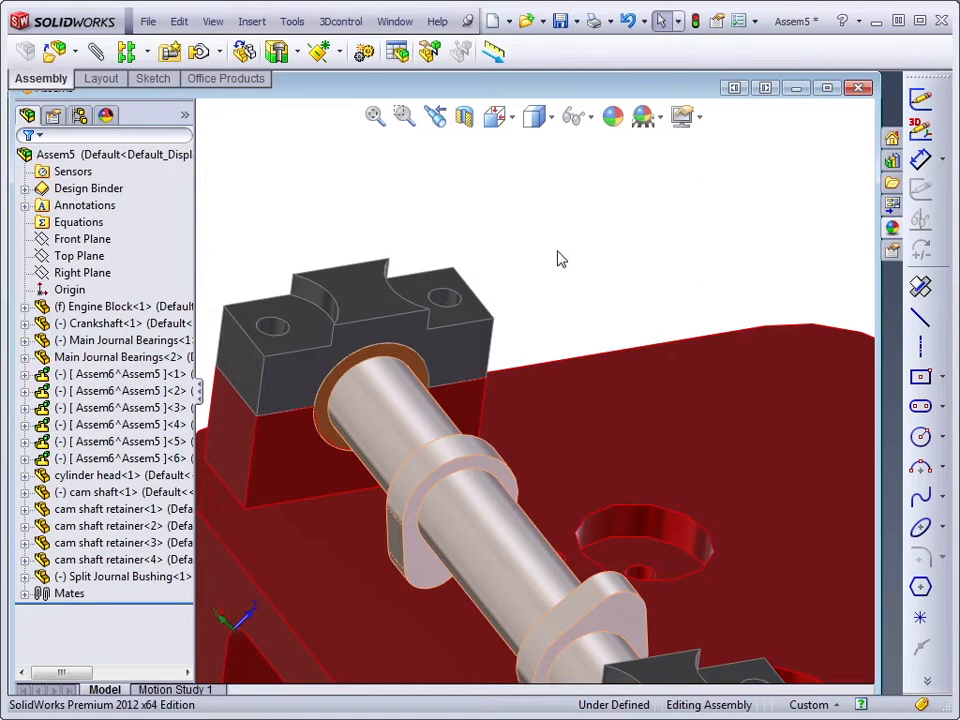
{"action": "mouse_move", "coordinate": [598, 357]}
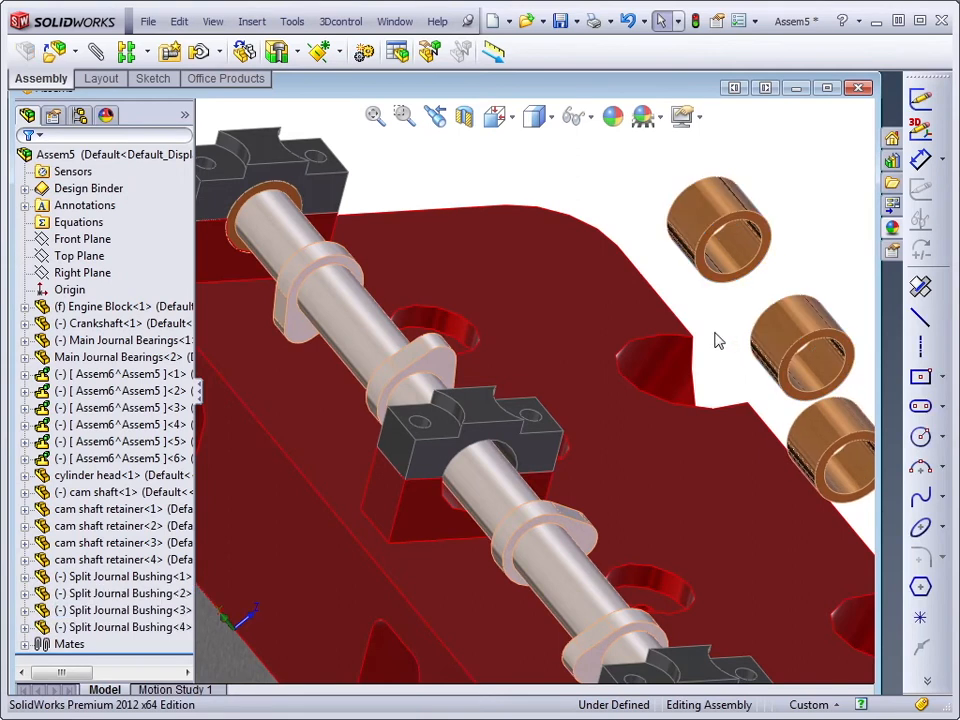
{"action": "mouse_move", "coordinate": [732, 285]}
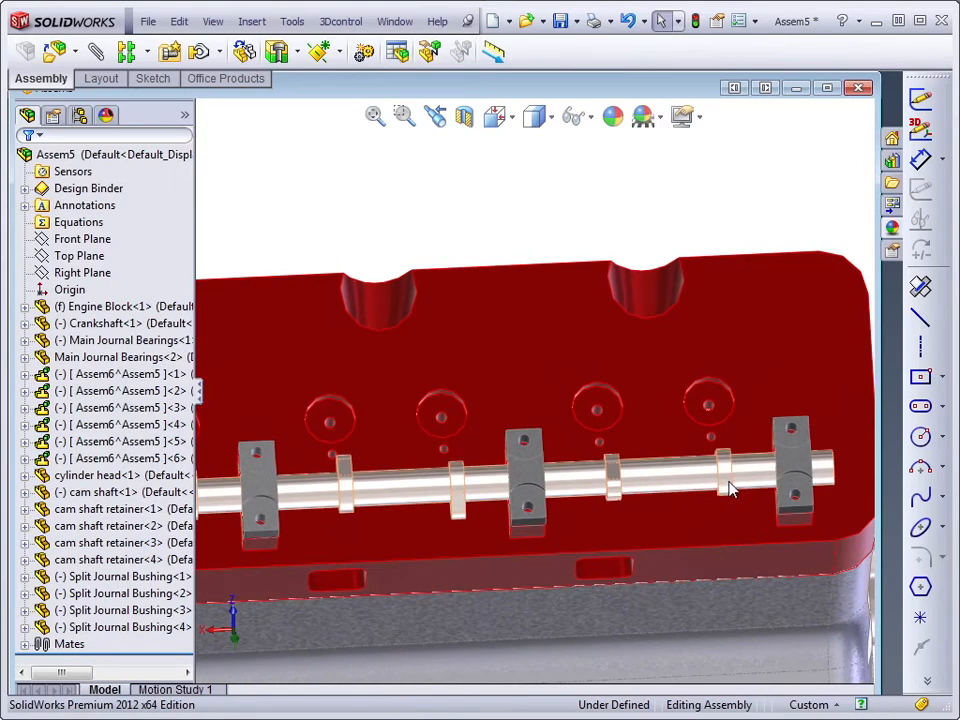
{"action": "mouse_move", "coordinate": [530, 505]}
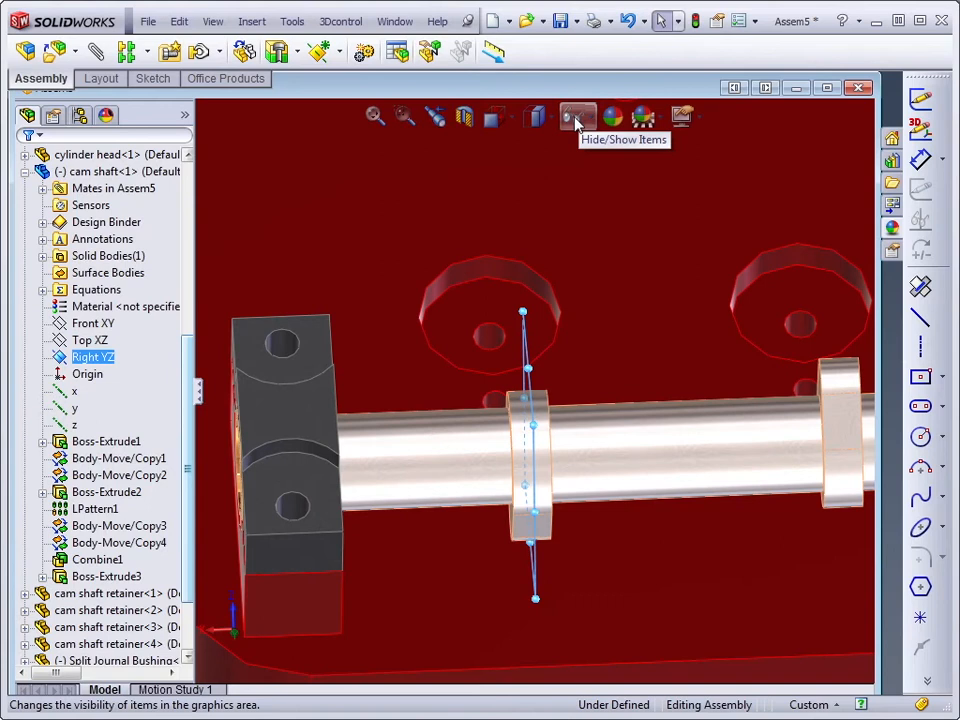
Step: Show temporary axes, add the 90° mate on the cam shaft's Right plane, then hide axes
{"action": "left_click", "coordinate": [578, 117]}
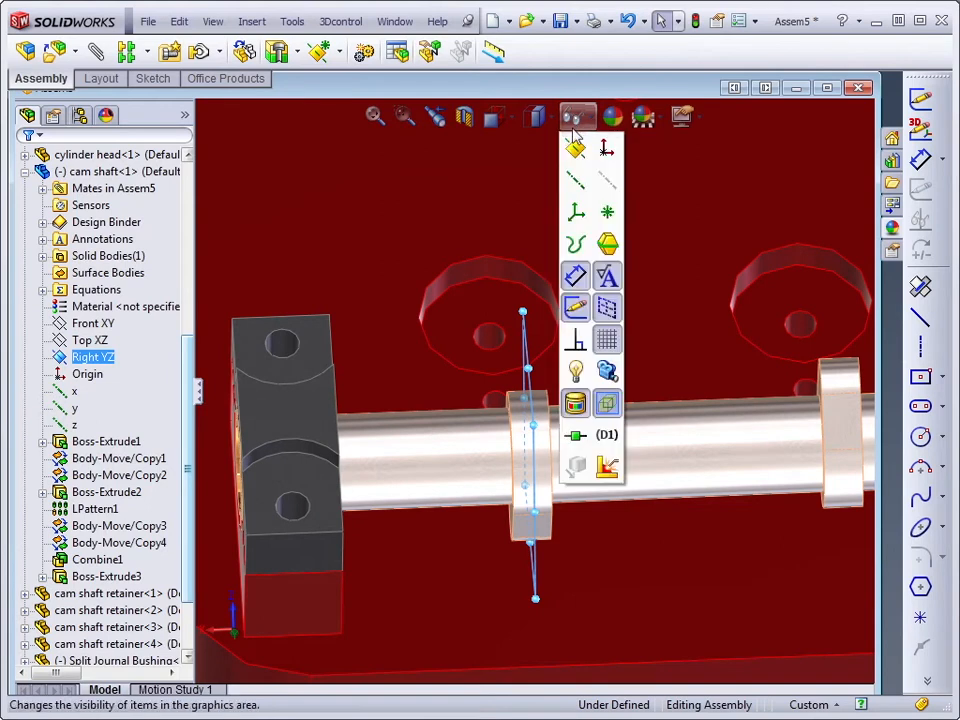
{"action": "left_click", "coordinate": [607, 181]}
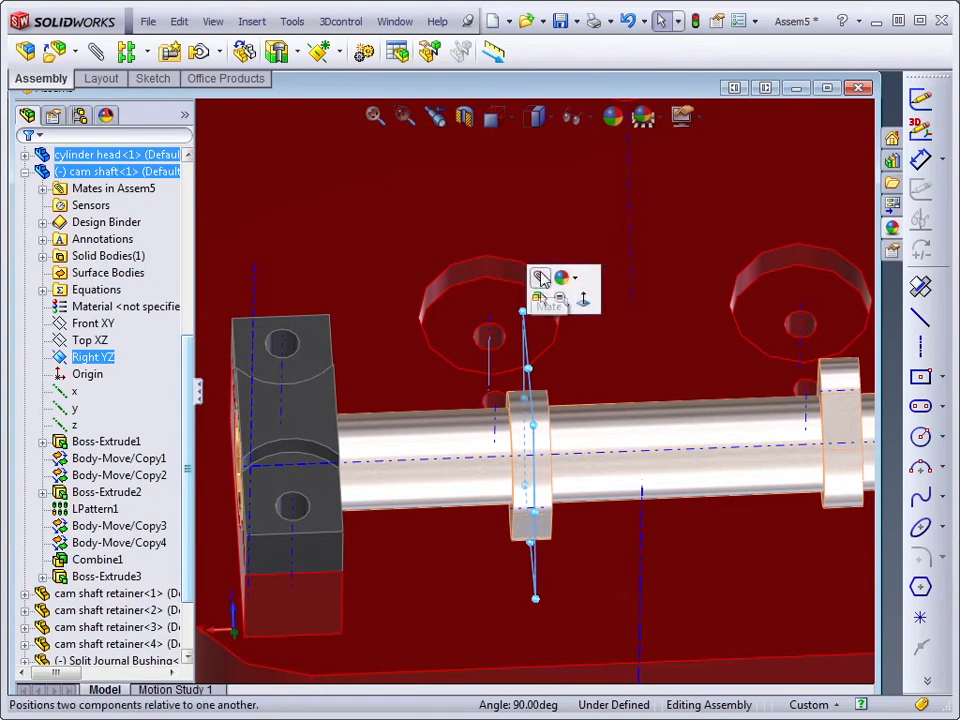
{"action": "left_click", "coordinate": [541, 278]}
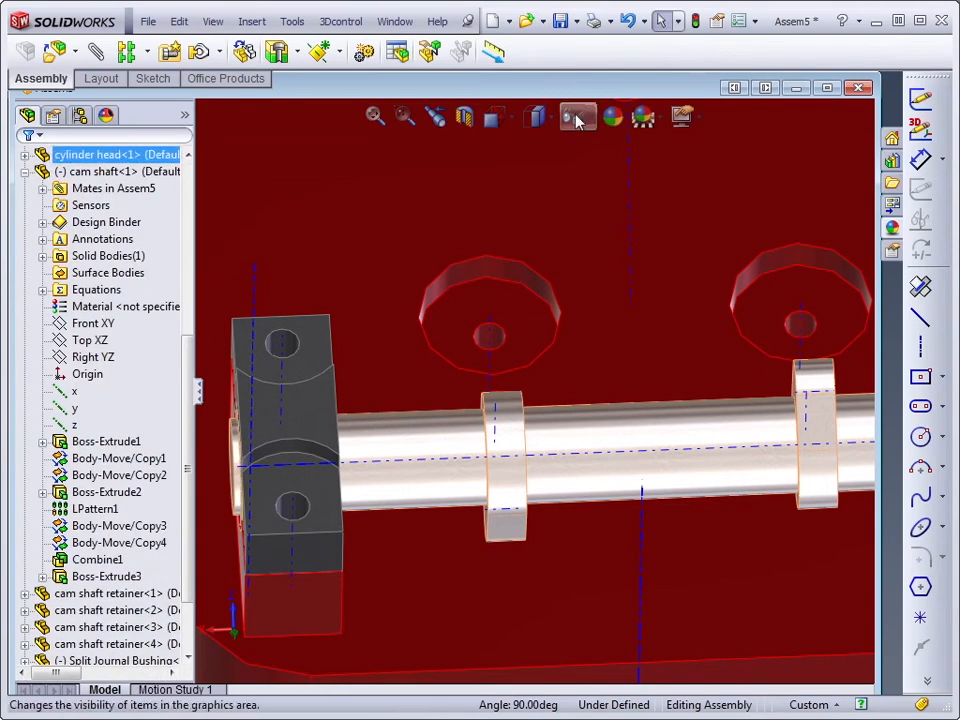
{"action": "left_click", "coordinate": [577, 116]}
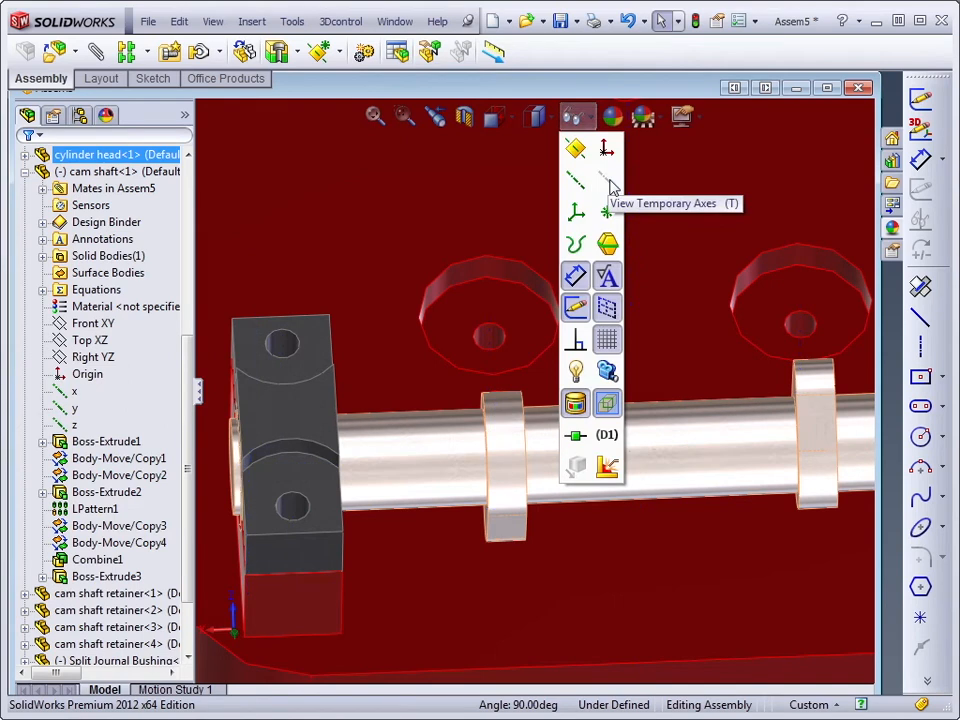
{"action": "mouse_move", "coordinate": [490, 303]}
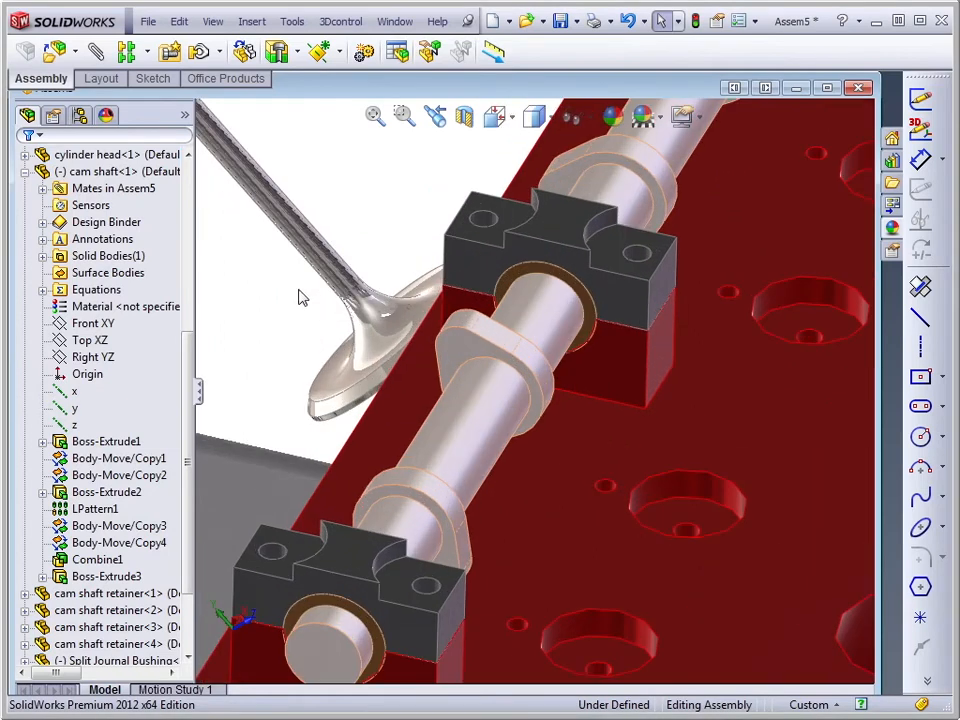
Step: Drop the valve part into the assembly and place it in a cylinder head valve hole
{"action": "left_click", "coordinate": [300, 230]}
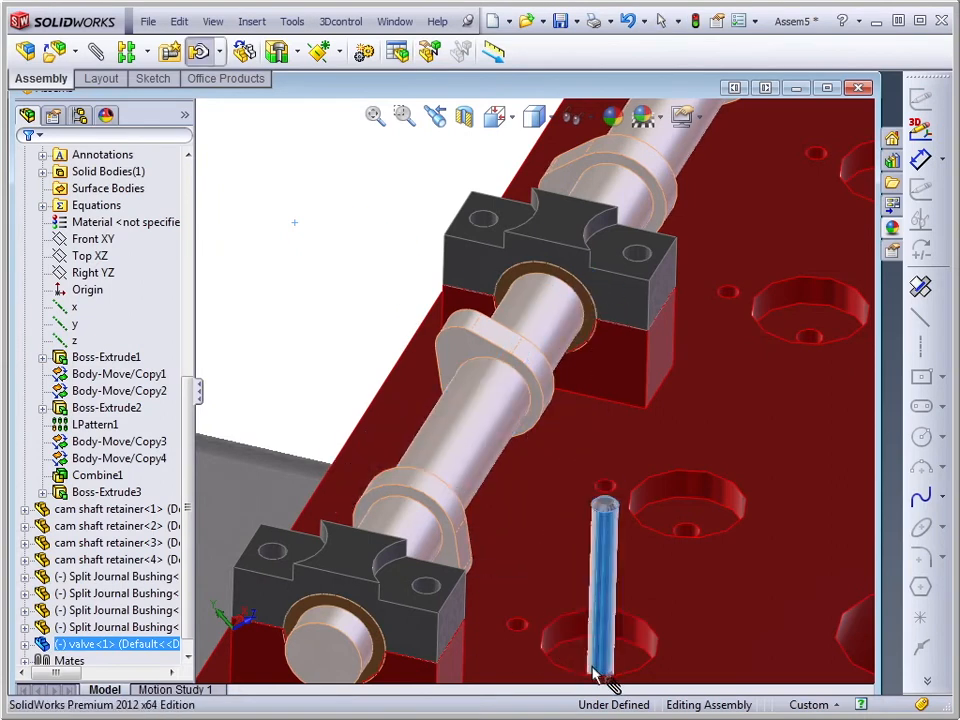
{"action": "left_click", "coordinate": [600, 600]}
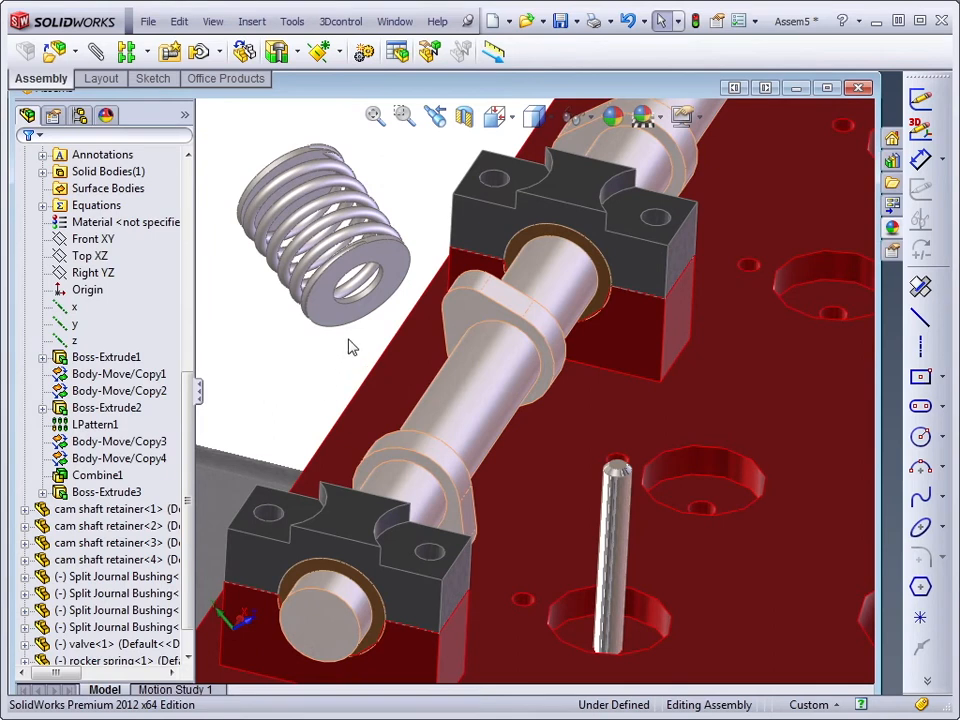
{"action": "mouse_move", "coordinate": [324, 334]}
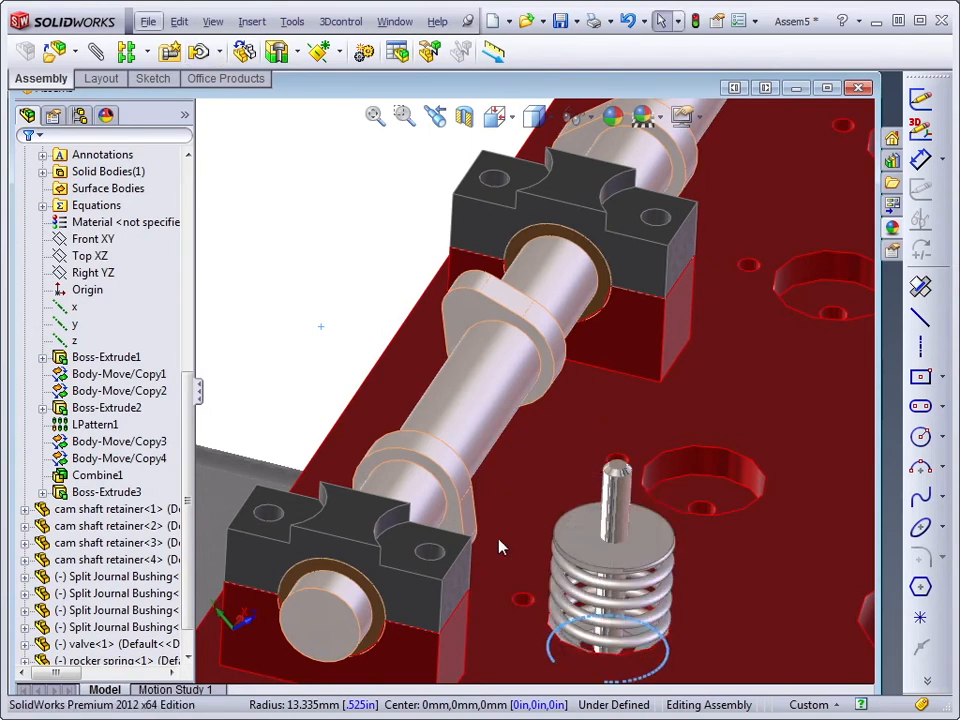
{"action": "mouse_move", "coordinate": [283, 432]}
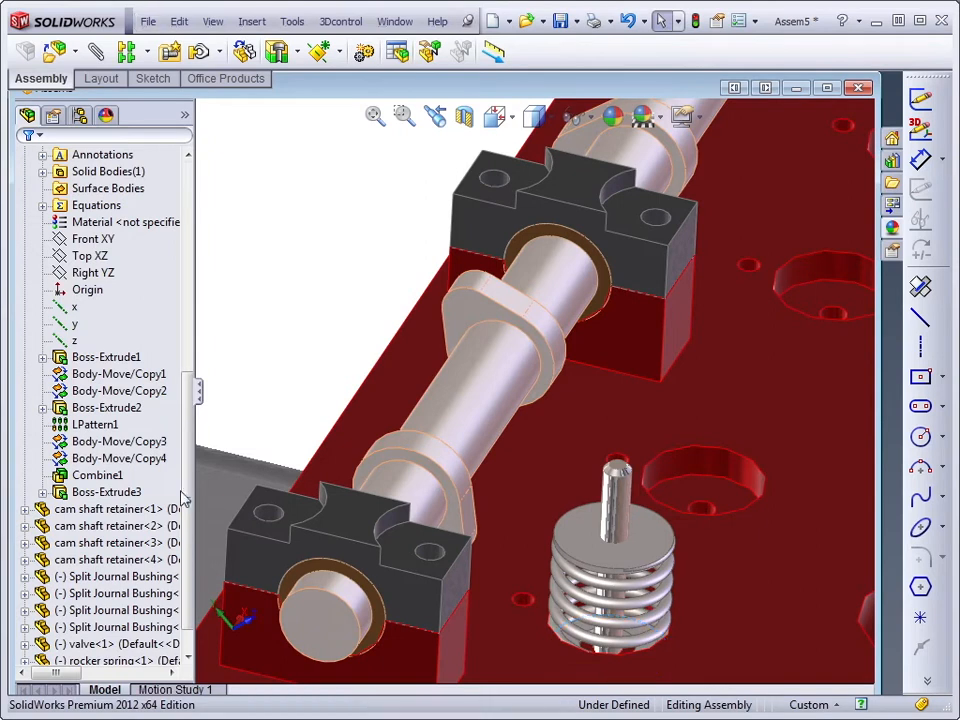
Step: Mate the rocker spring's circular edge concentric with the valve stem
{"action": "left_click", "coordinate": [110, 491]}
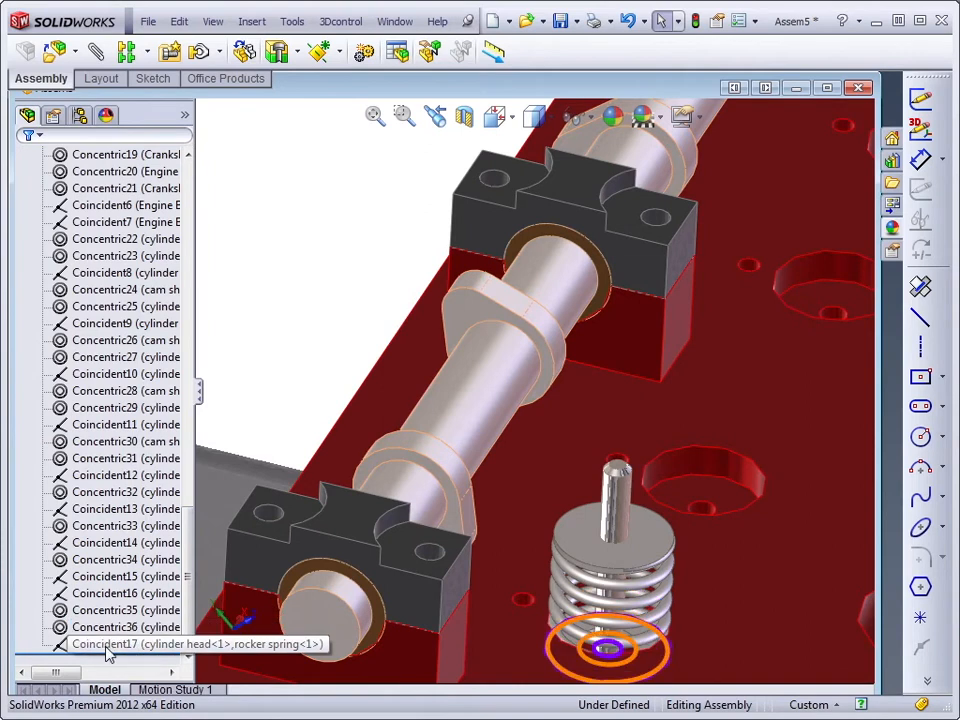
Step: Delete the Coincident17 mate between the cylinder head and rocker spring
{"action": "left_click", "coordinate": [125, 644]}
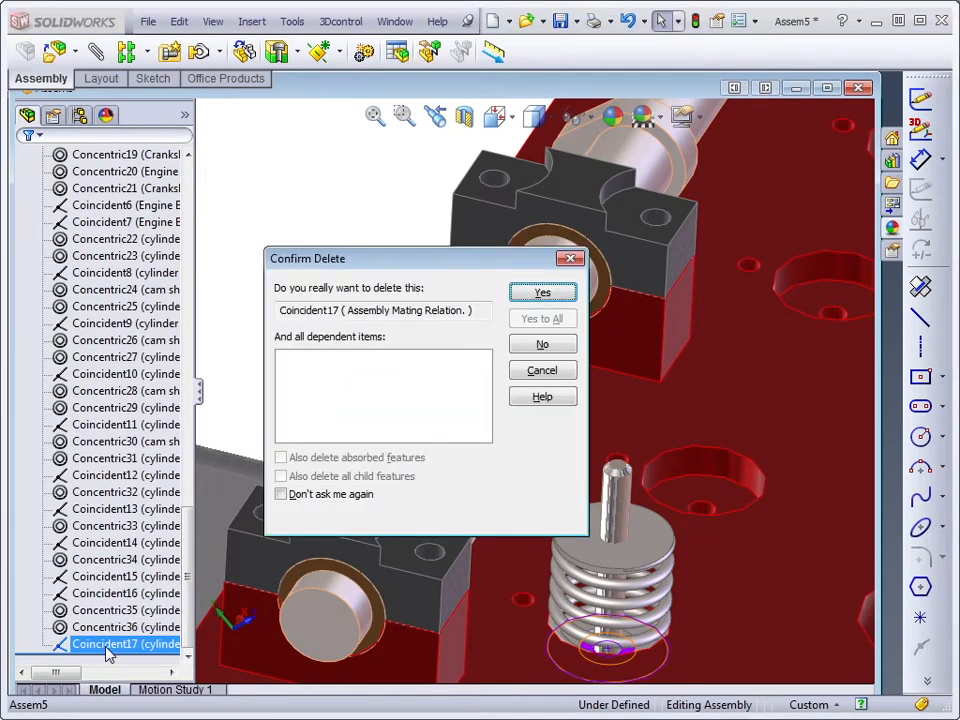
{"action": "left_click", "coordinate": [542, 292]}
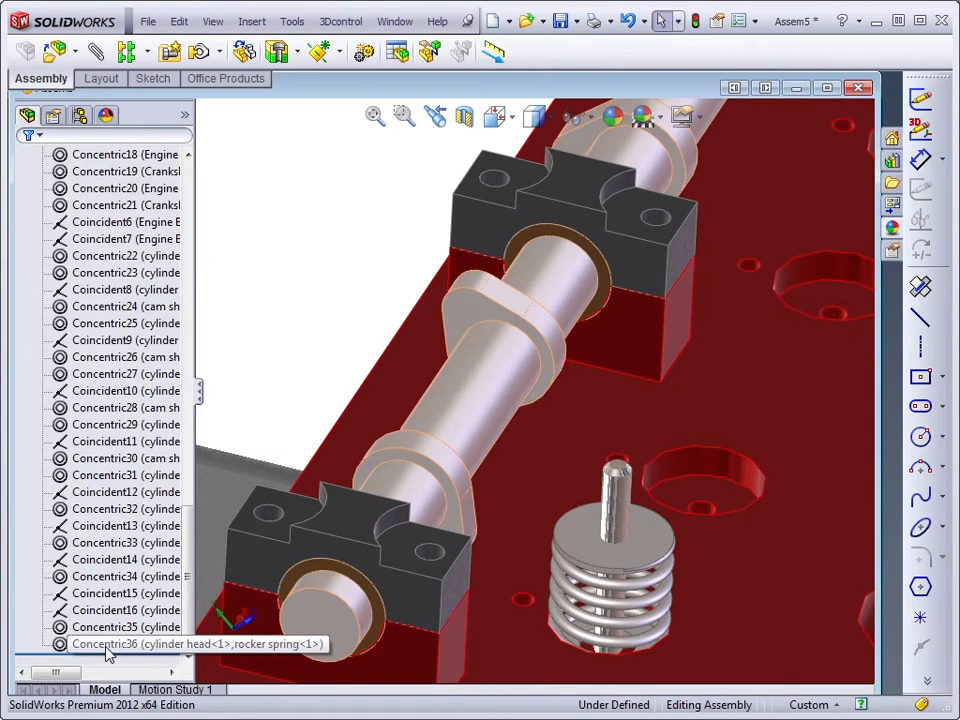
{"action": "left_click", "coordinate": [125, 643]}
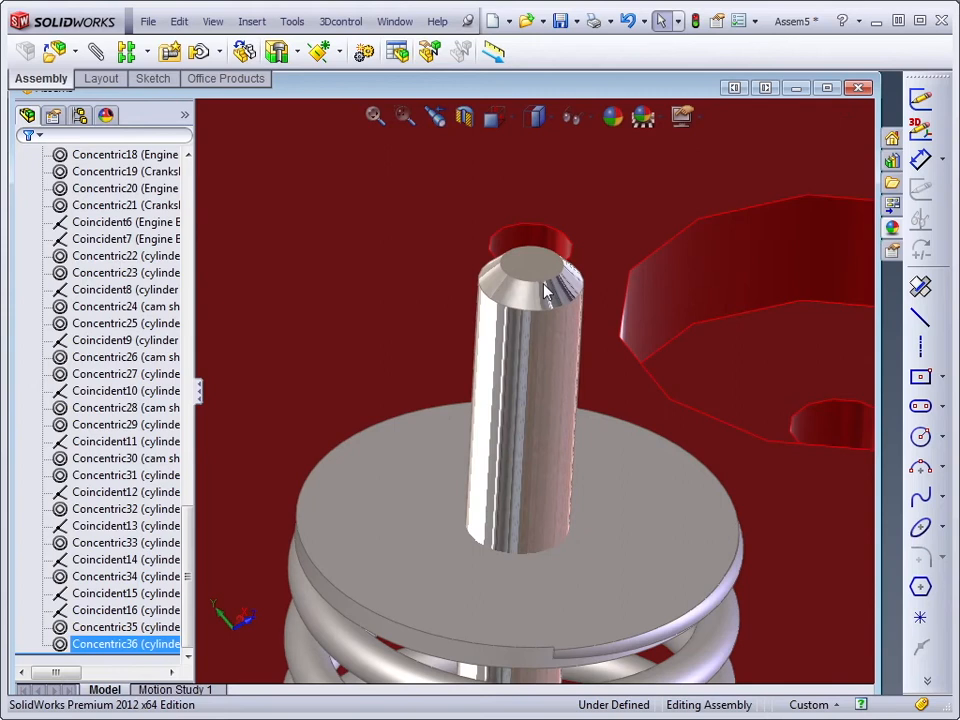
{"action": "left_click", "coordinate": [535, 267]}
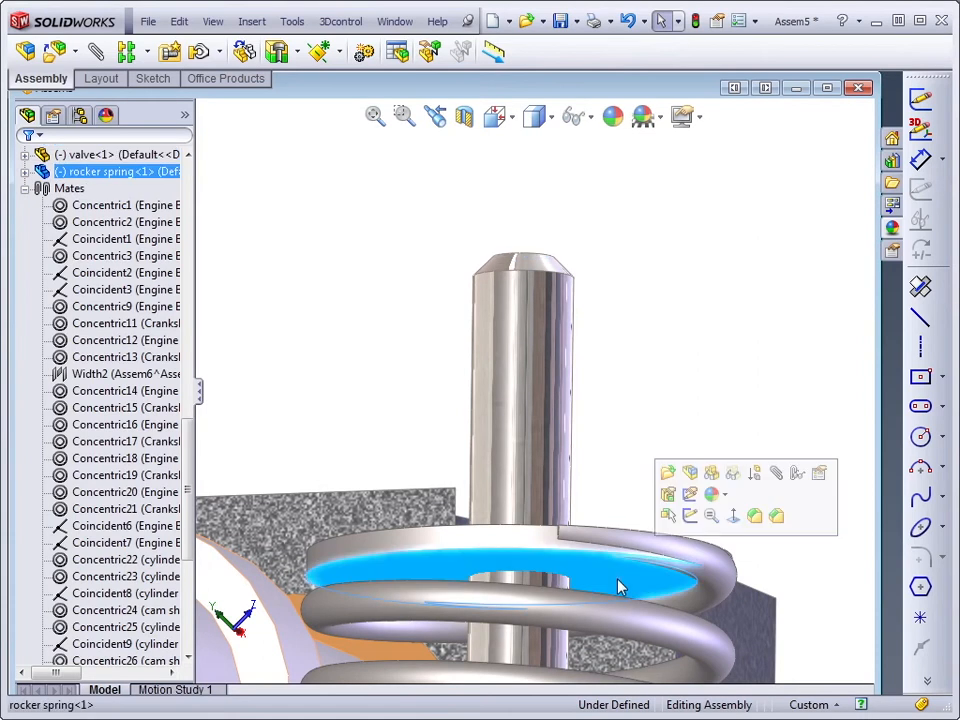
{"action": "mouse_move", "coordinate": [779, 473]}
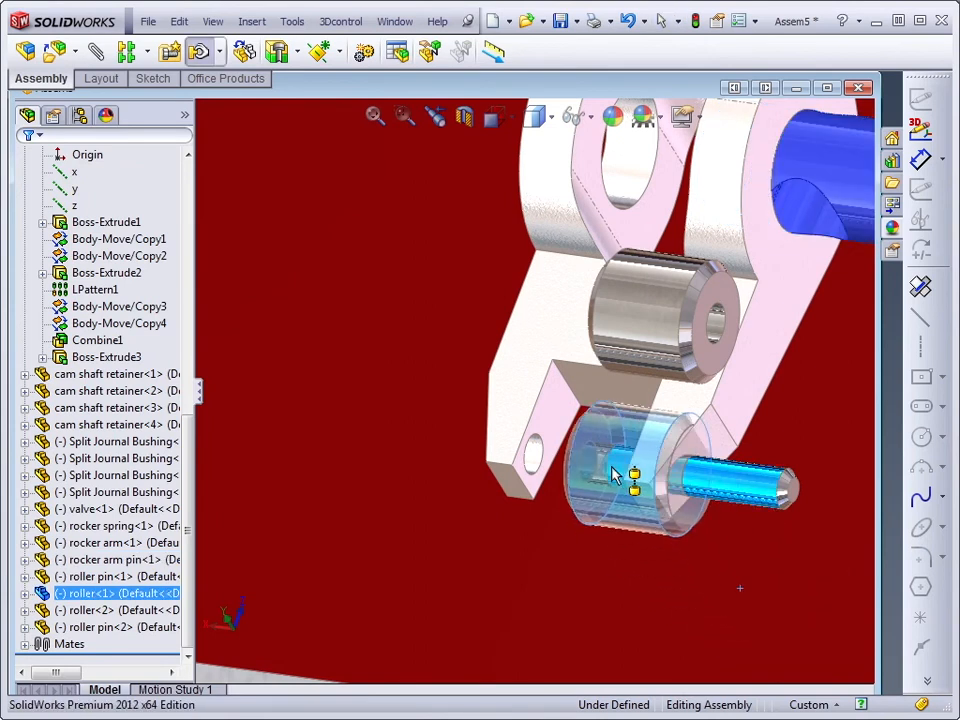
Step: Mate both rollers onto the rocker arm ends via the pop-up mate toolbar
{"action": "left_click", "coordinate": [620, 460]}
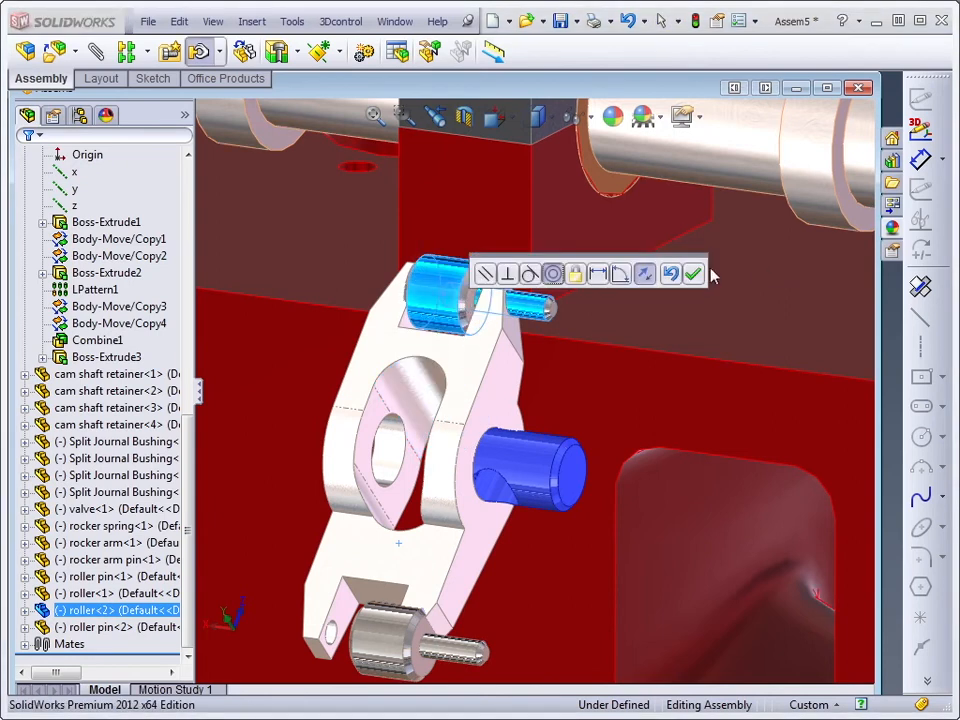
{"action": "left_click", "coordinate": [693, 273]}
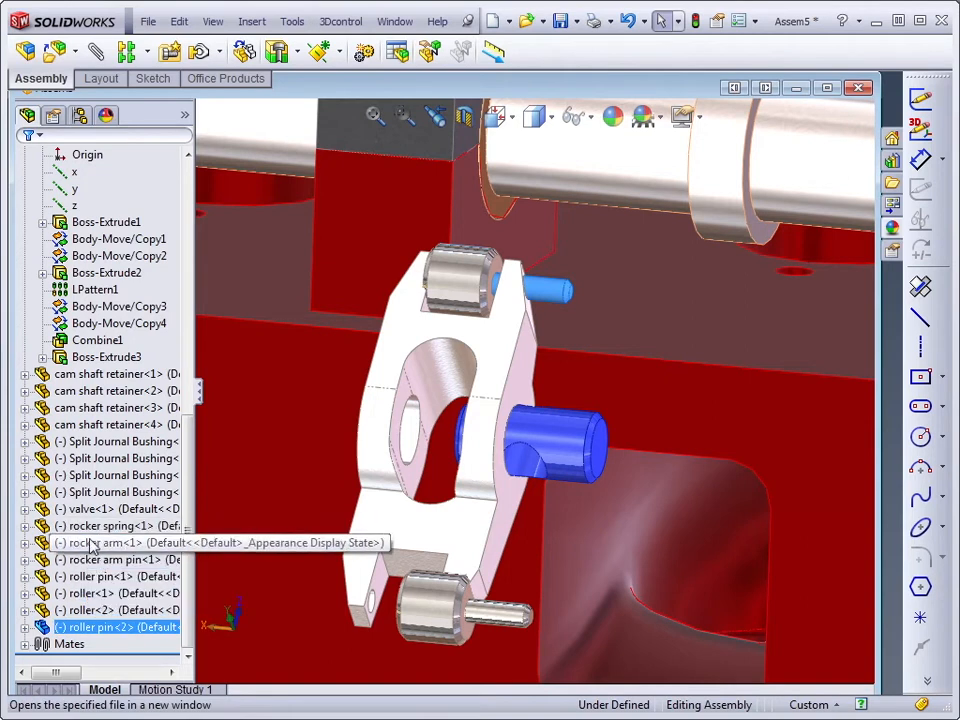
Step: Group rocker arm through roller pin<2> into a new subassembly and bring up its options
{"action": "left_click", "coordinate": [100, 542]}
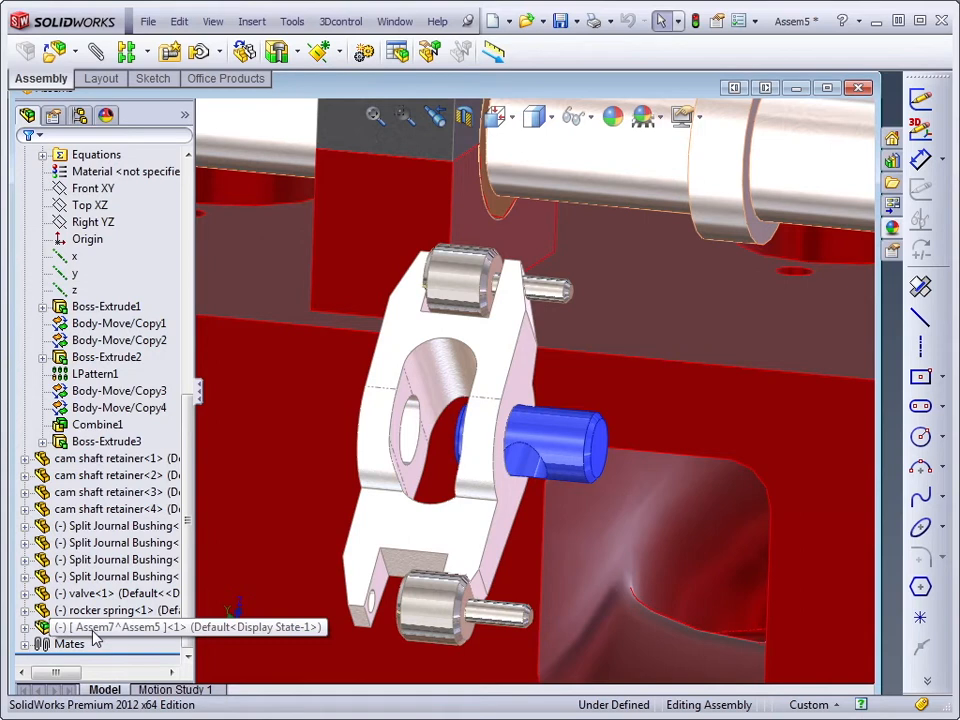
{"action": "left_click", "coordinate": [120, 627]}
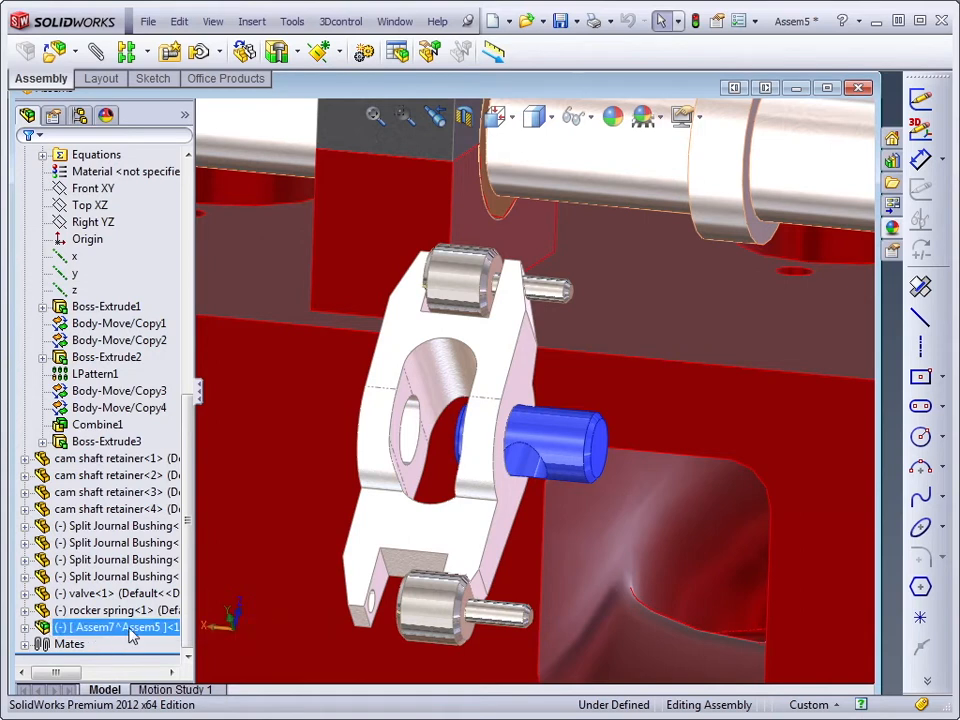
{"action": "right_click", "coordinate": [115, 627]}
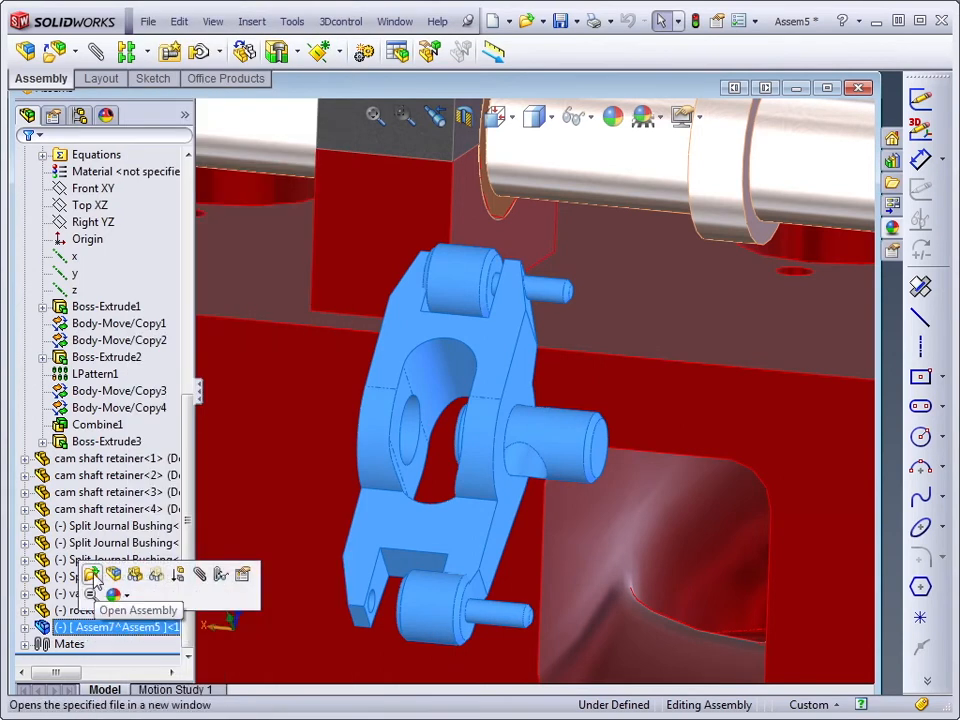
Step: Open the rocker sub-assembly and mate the rocker arm pin's Right plane to the assembly Right Plane
{"action": "left_click", "coordinate": [92, 574]}
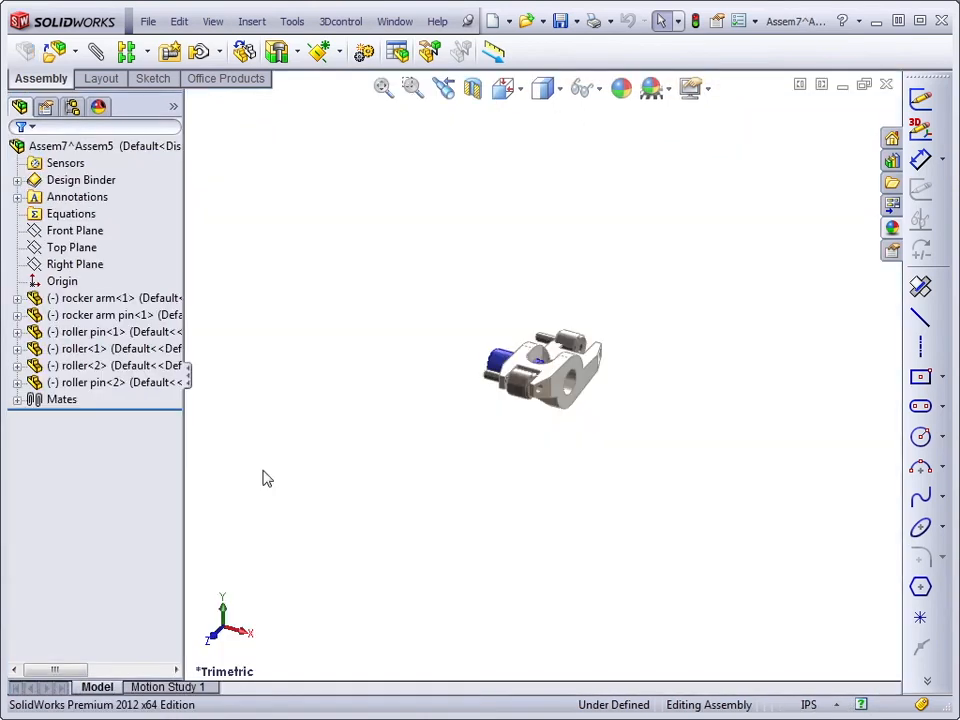
{"action": "left_click", "coordinate": [75, 264]}
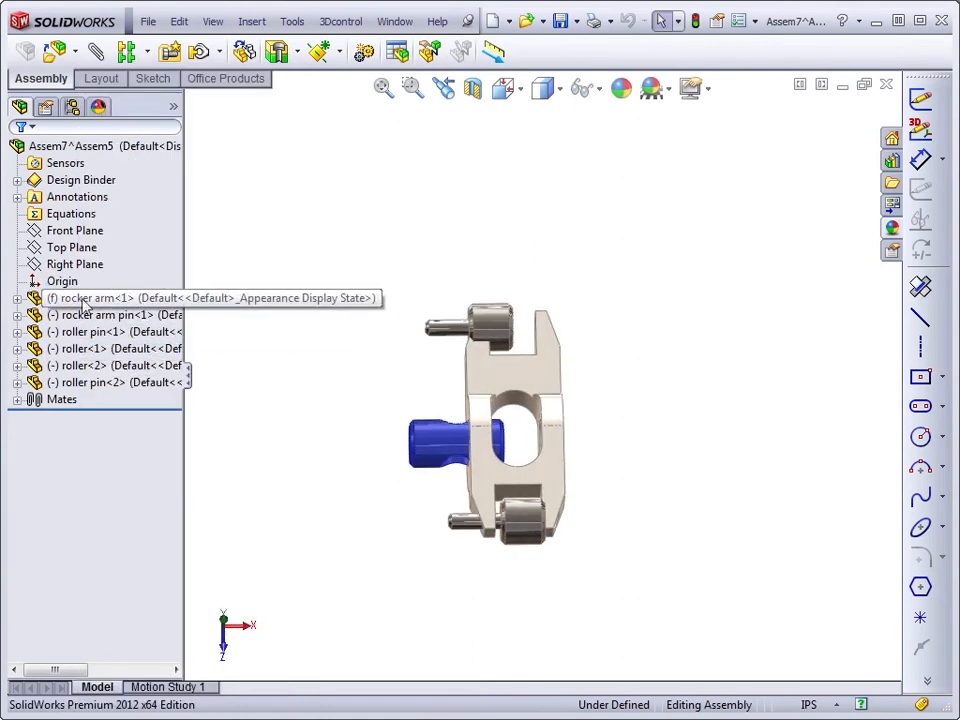
{"action": "left_click", "coordinate": [75, 263]}
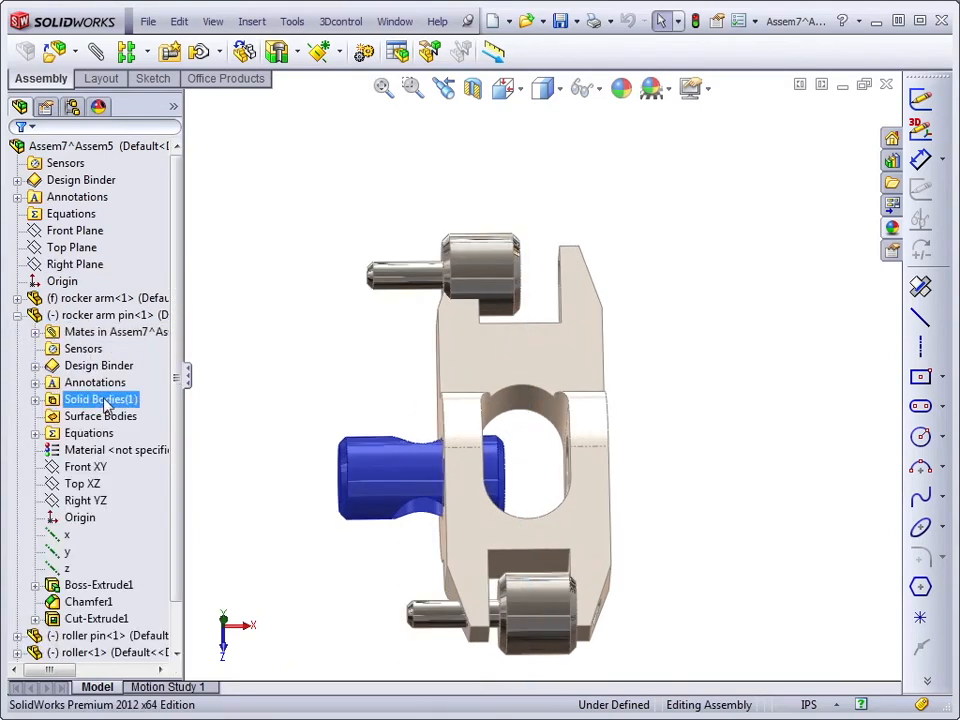
{"action": "left_click", "coordinate": [75, 264]}
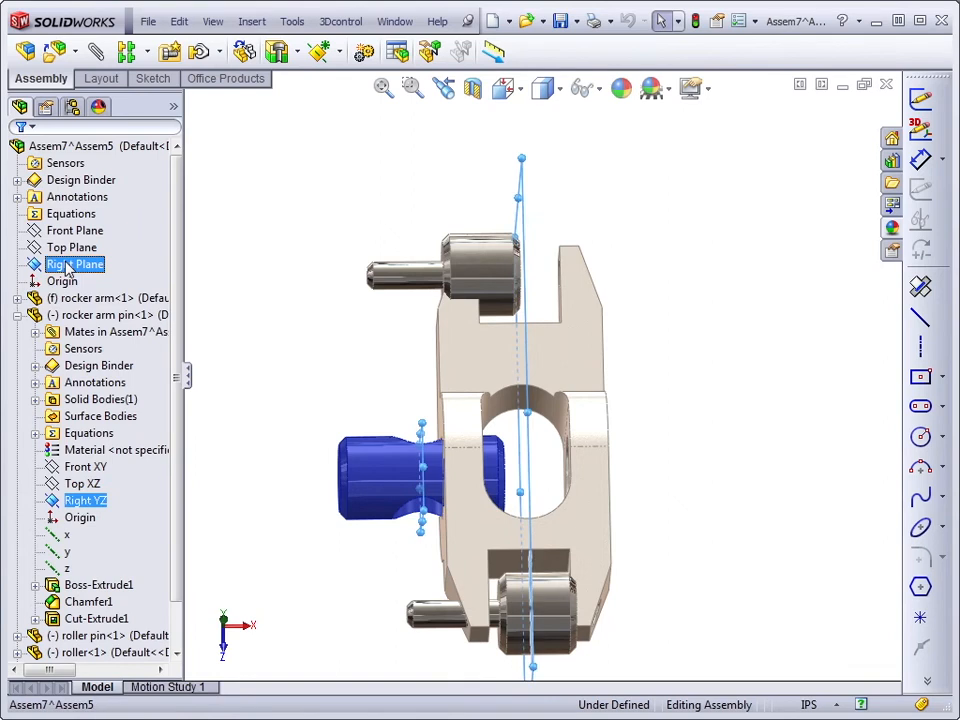
{"action": "left_click", "coordinate": [74, 263]}
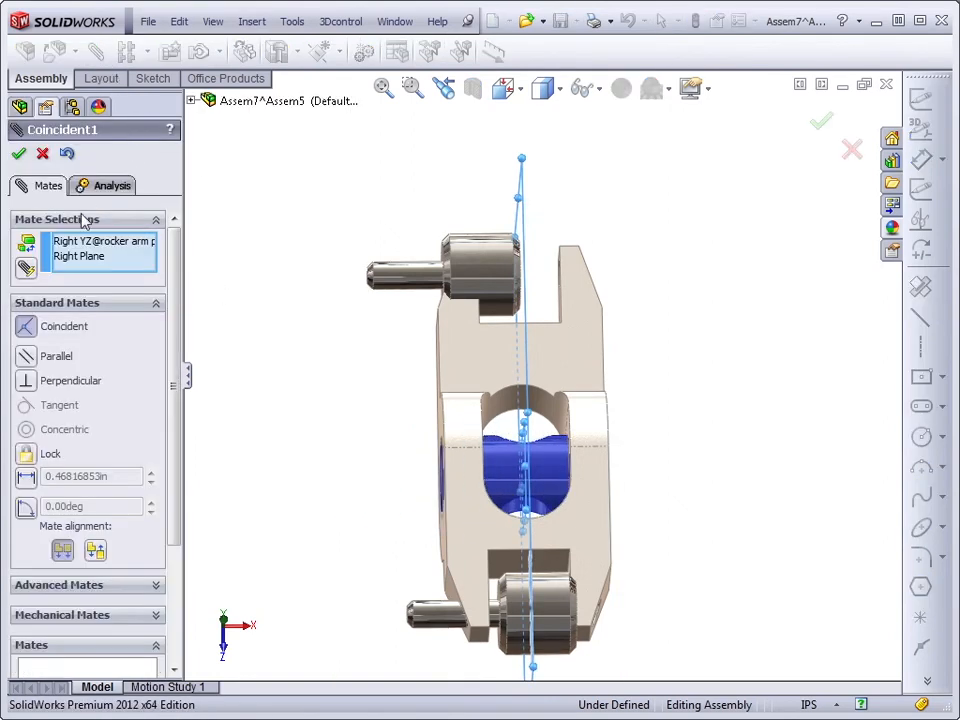
{"action": "left_click", "coordinate": [18, 153]}
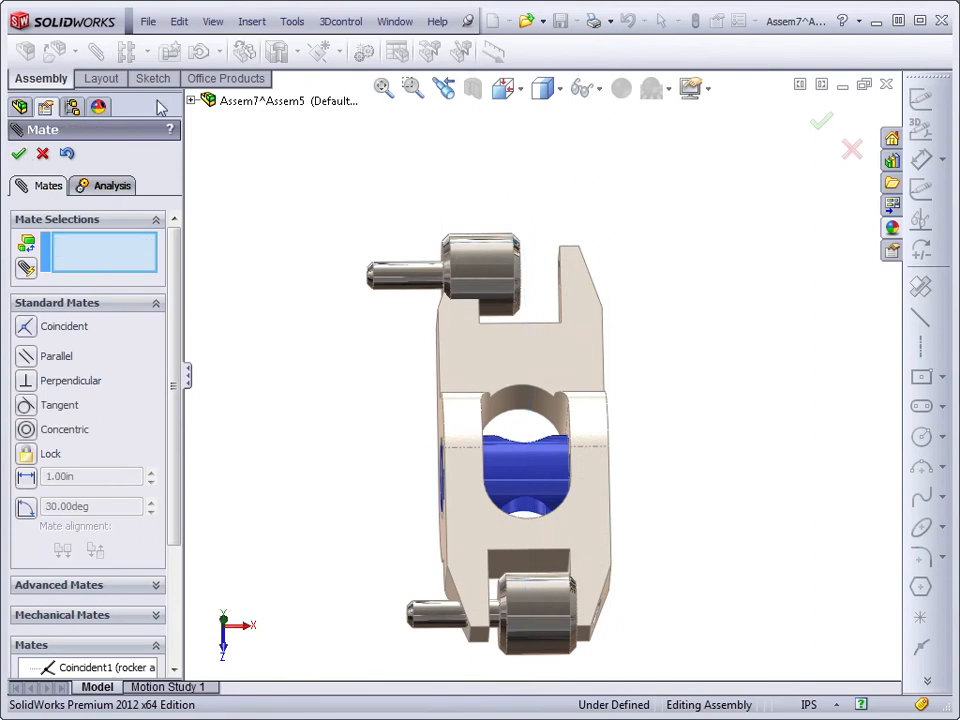
Step: Centre the rollers and roller pins with coincident mates to the assembly Right Plane
{"action": "left_click", "coordinate": [191, 100]}
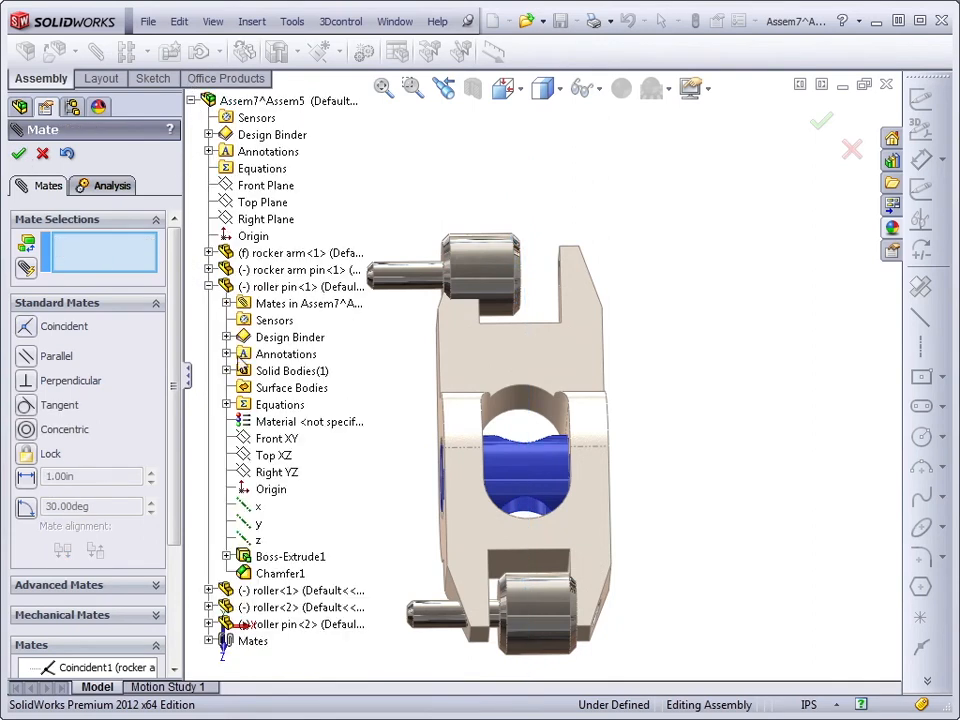
{"action": "left_click", "coordinate": [277, 471]}
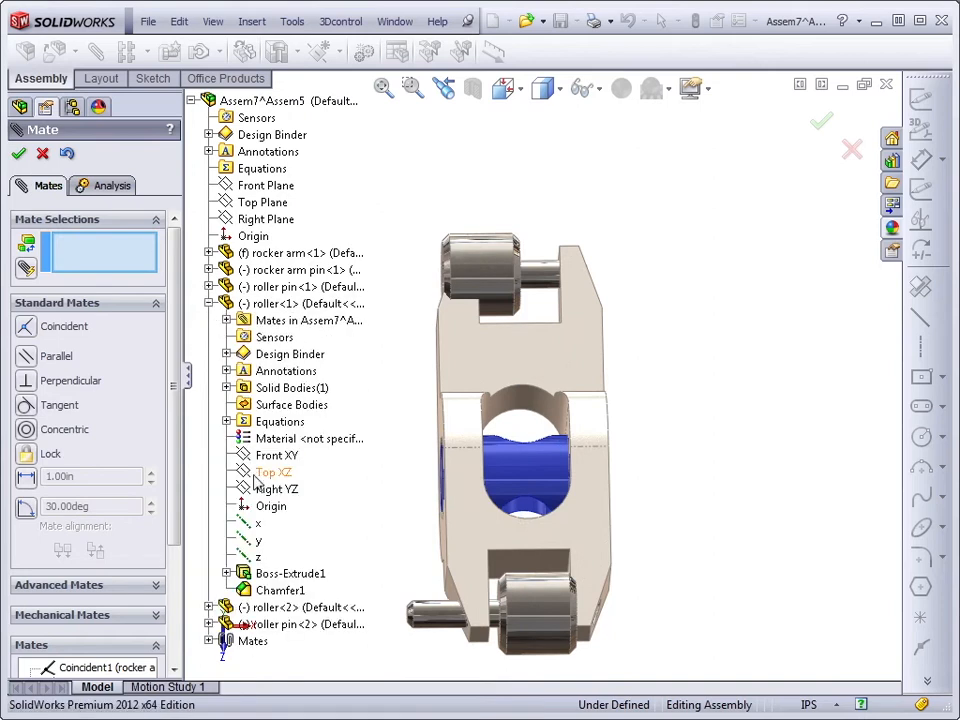
{"action": "left_click", "coordinate": [277, 488]}
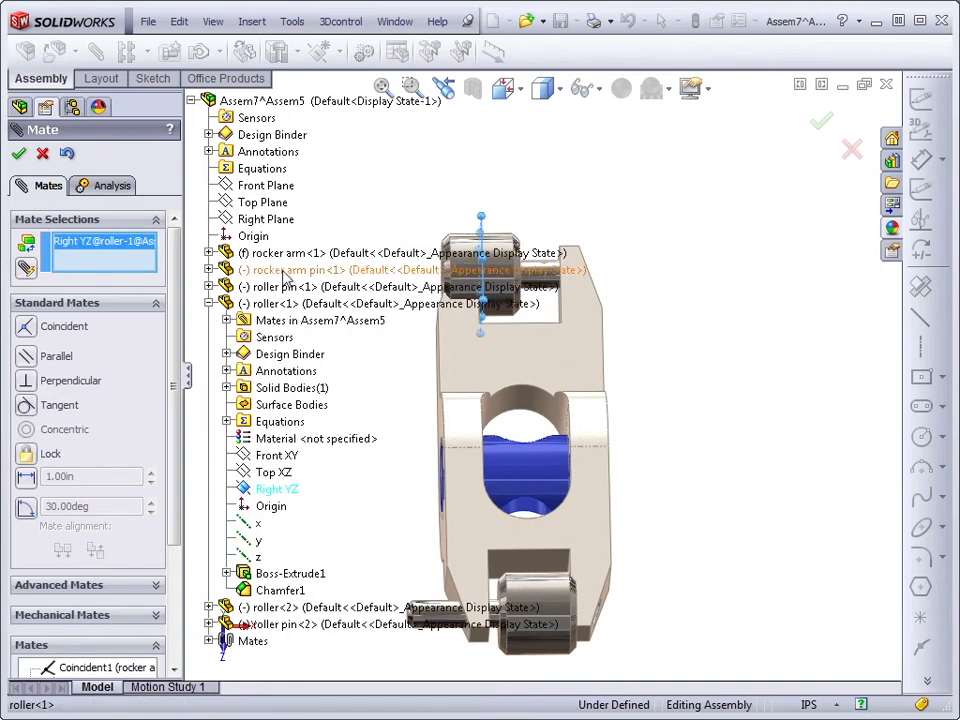
{"action": "left_click", "coordinate": [268, 219]}
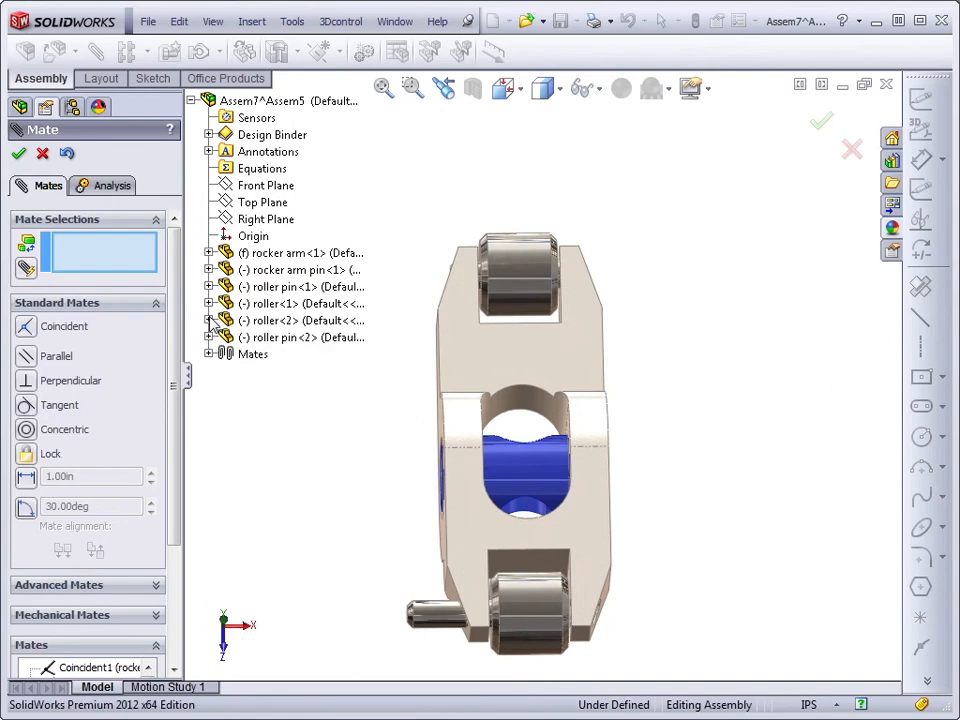
{"action": "left_click", "coordinate": [210, 337]}
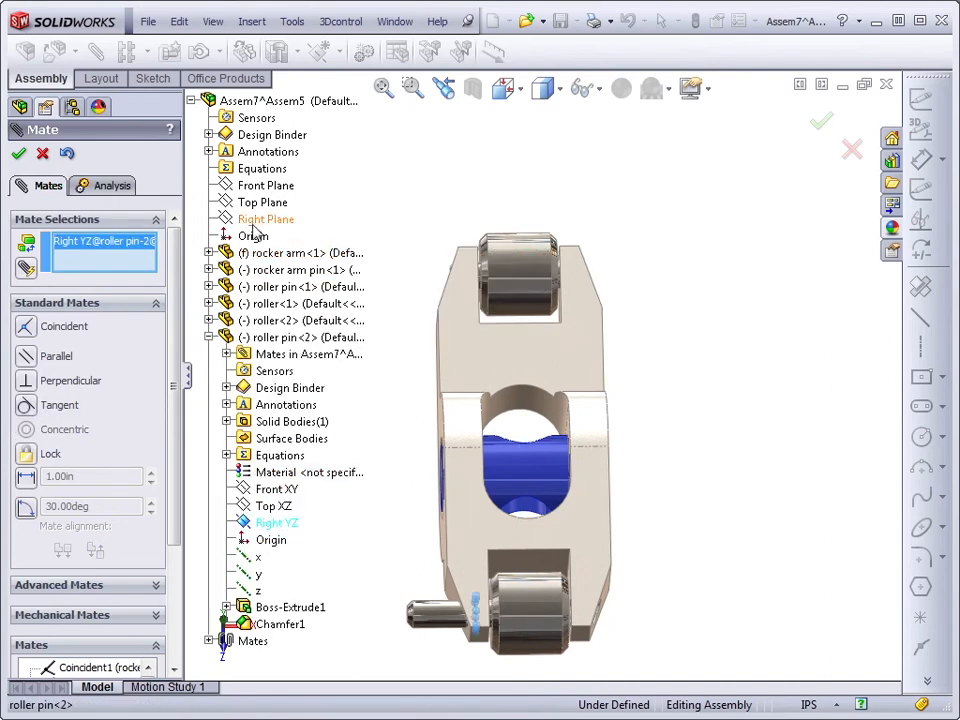
{"action": "left_click", "coordinate": [266, 219]}
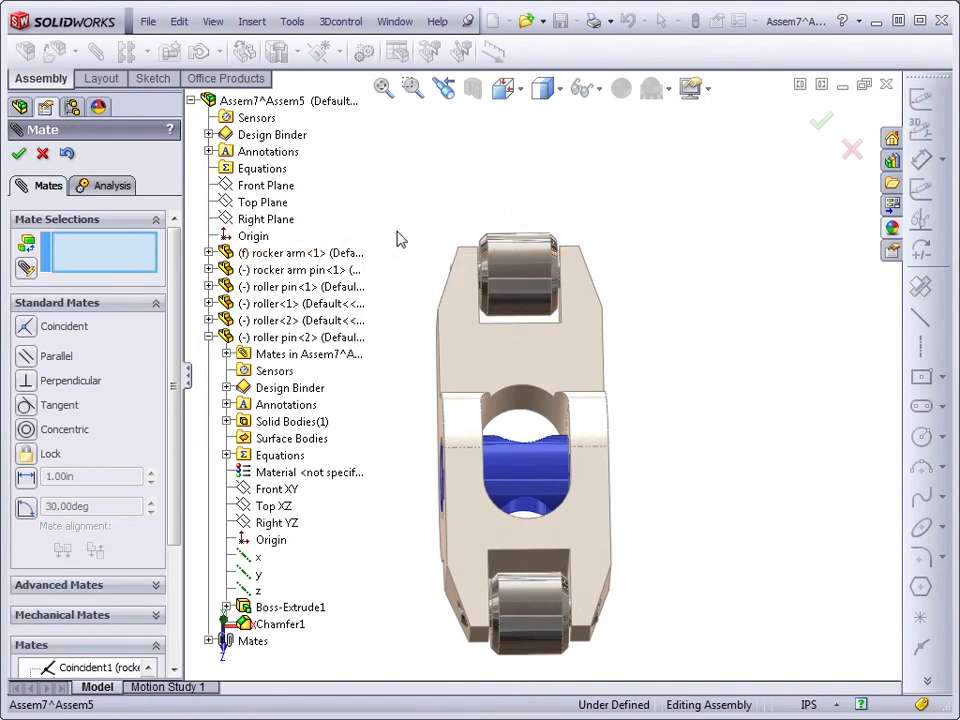
{"action": "left_click", "coordinate": [18, 153]}
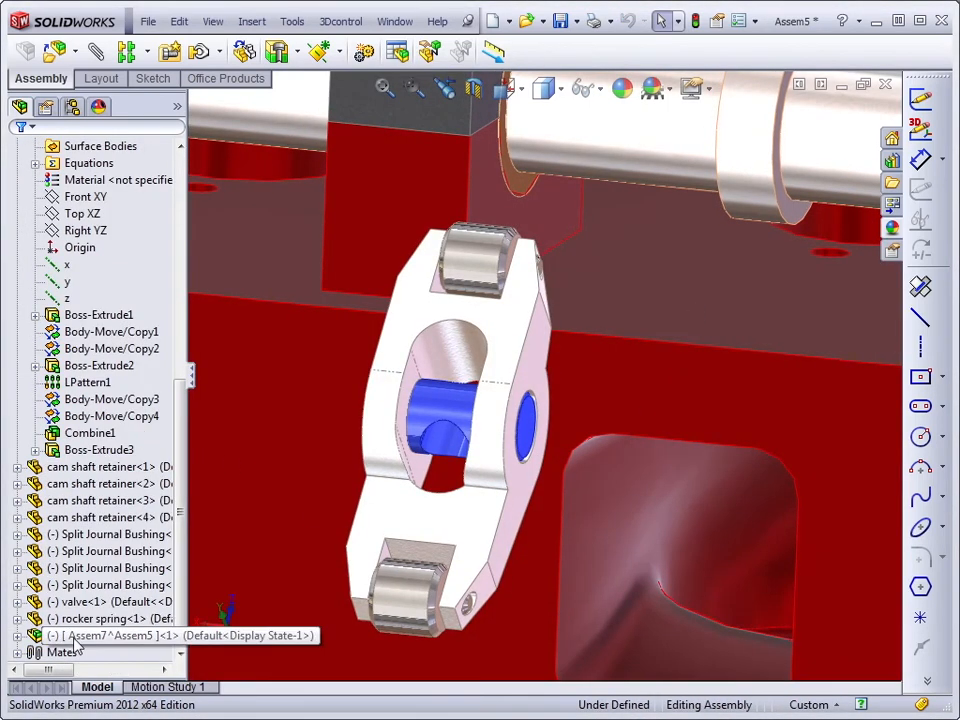
Step: Back in Assem5, select the rocker sub-assembly in the FeatureManager tree
{"action": "left_click", "coordinate": [110, 635]}
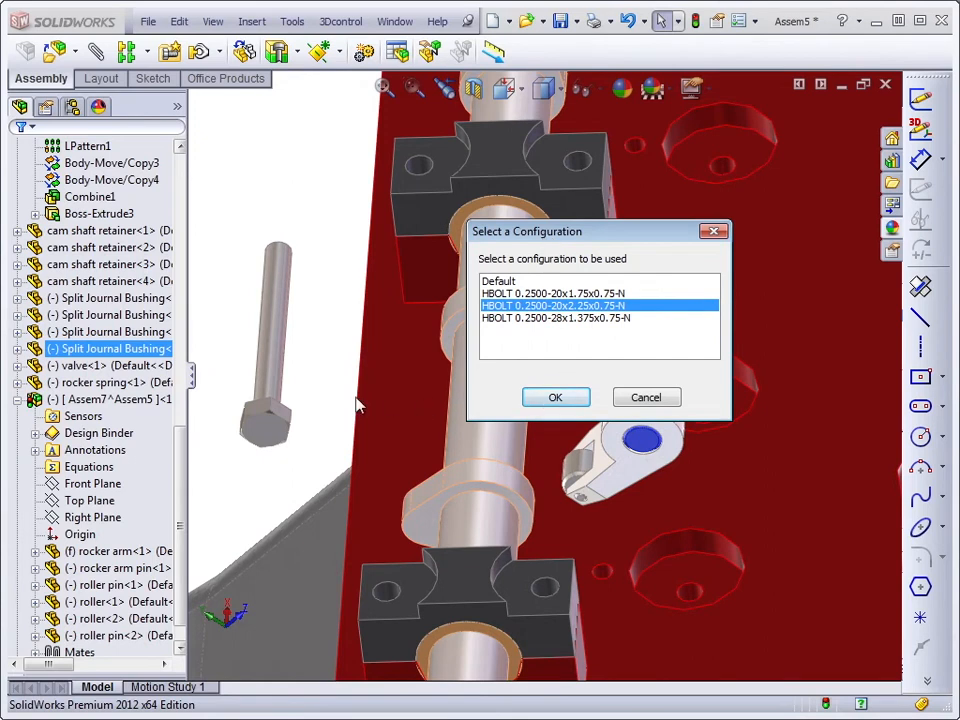
{"action": "mouse_move", "coordinate": [335, 400]}
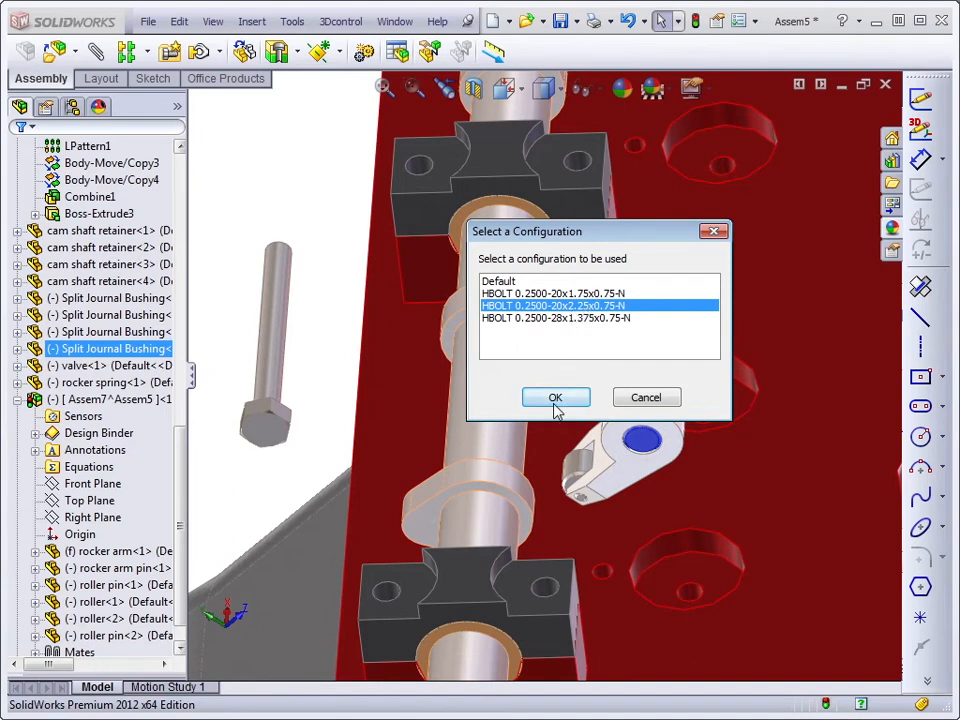
Step: Accept hex bolt size HBOLT 0.2500-20x2.25x0.75-N to place it in the assembly
{"action": "left_click", "coordinate": [555, 397]}
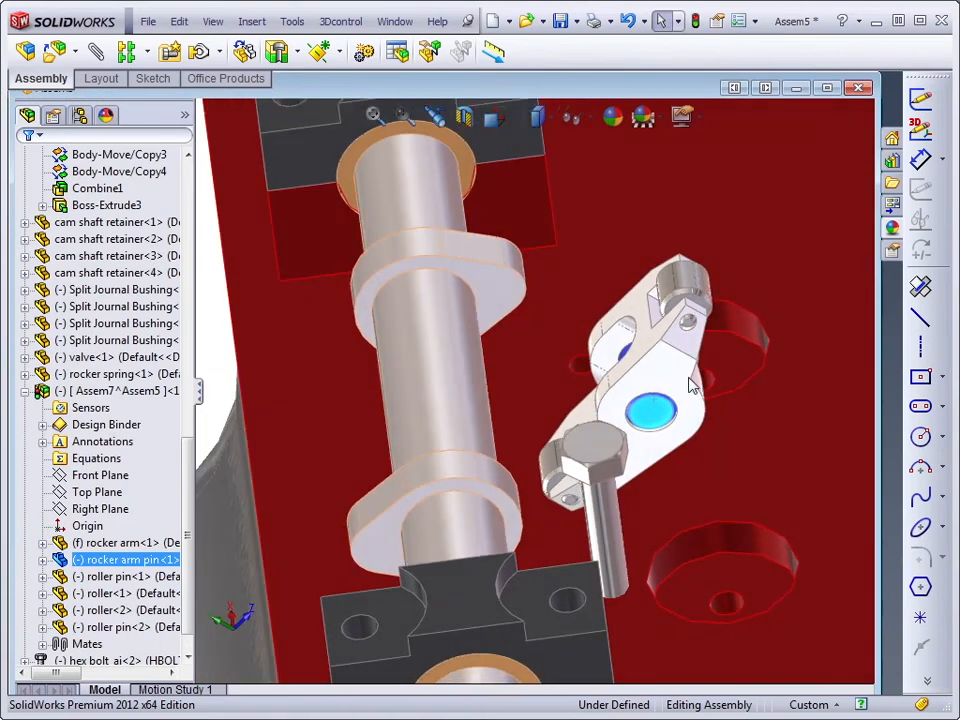
{"action": "mouse_move", "coordinate": [655, 373]}
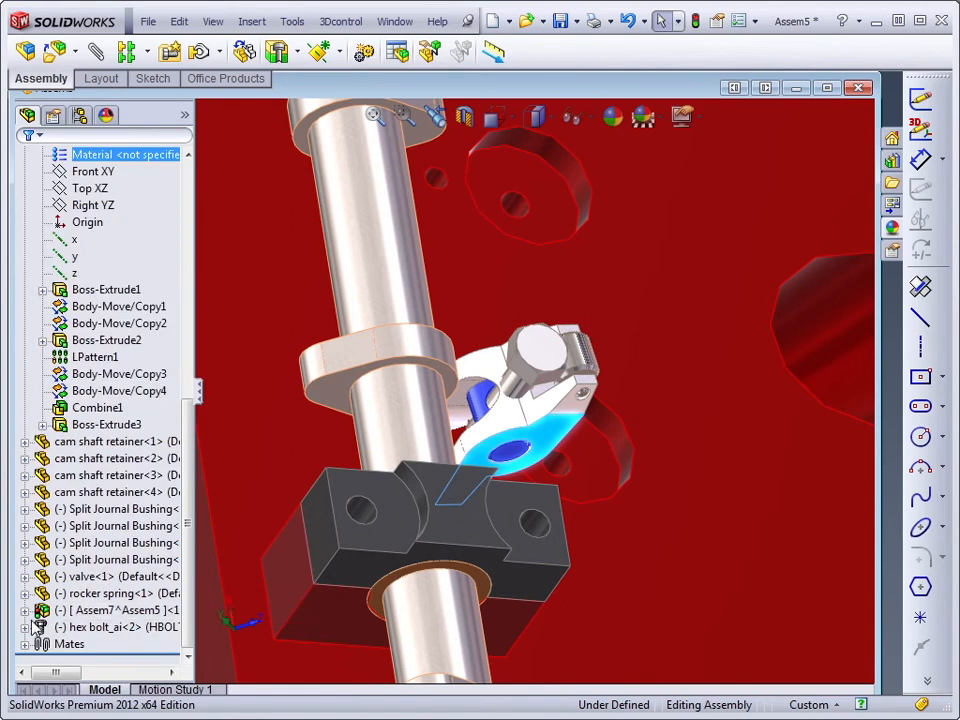
{"action": "mouse_move", "coordinate": [70, 627]}
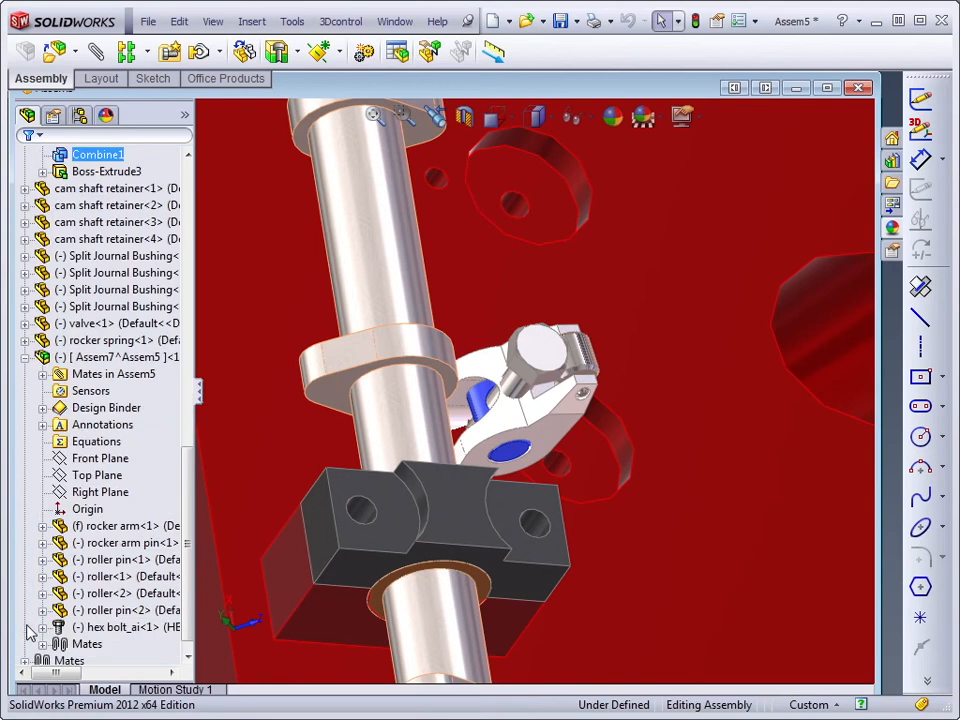
{"action": "mouse_move", "coordinate": [115, 340]}
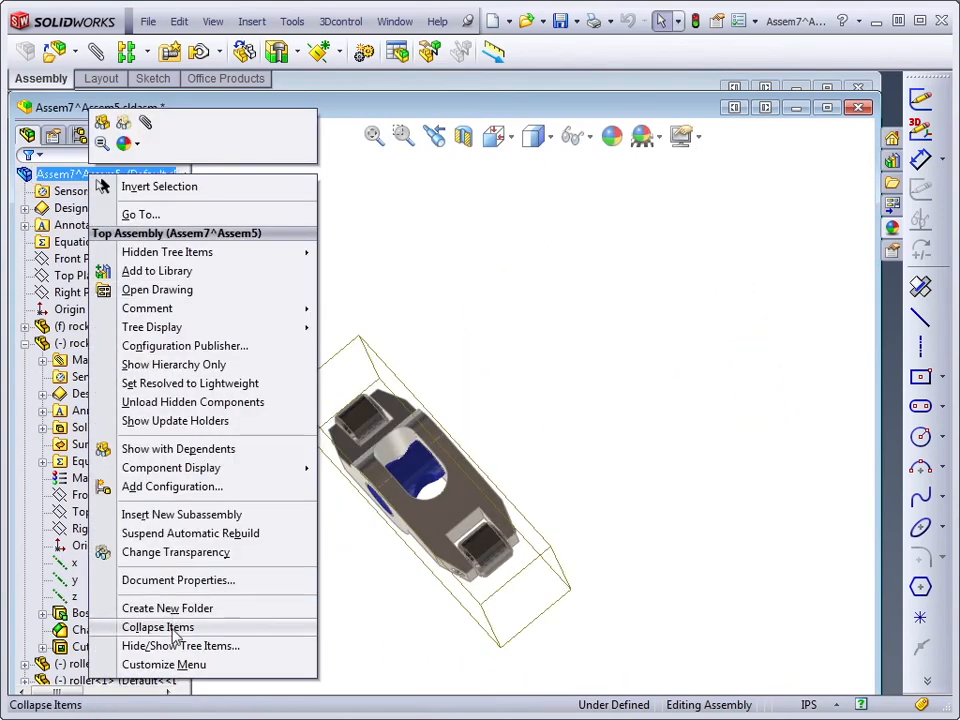
Step: Collapse the rocker arm sub-assembly's feature tree items in its own window
{"action": "left_click", "coordinate": [157, 627]}
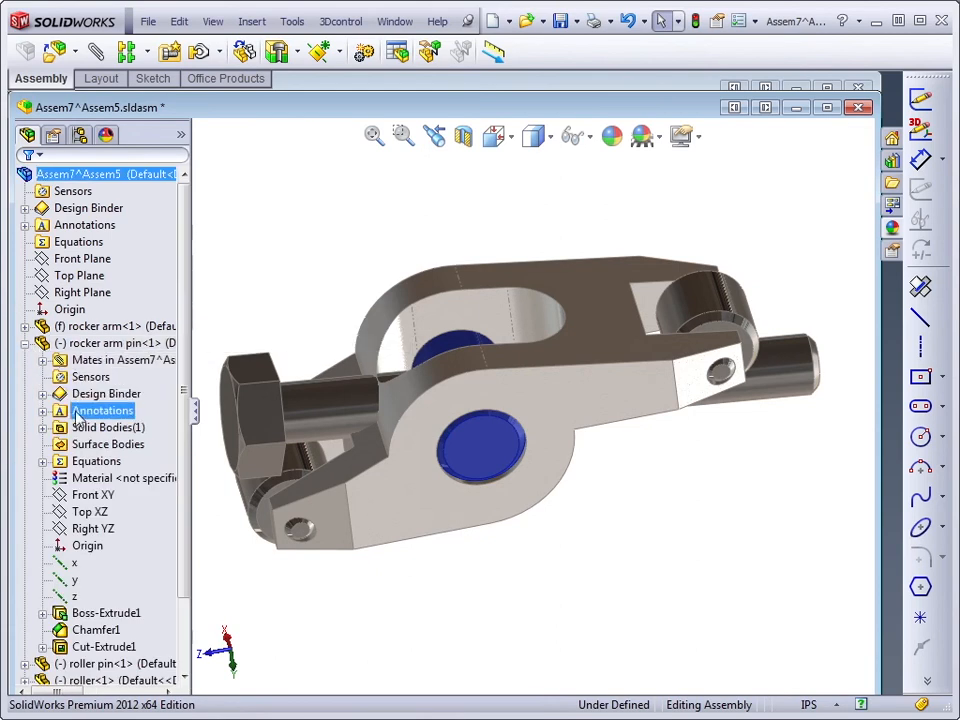
Step: Mate the bolt face 0.50 in from the pin's Top XZ plane, then return to Assem5
{"action": "left_click", "coordinate": [90, 511]}
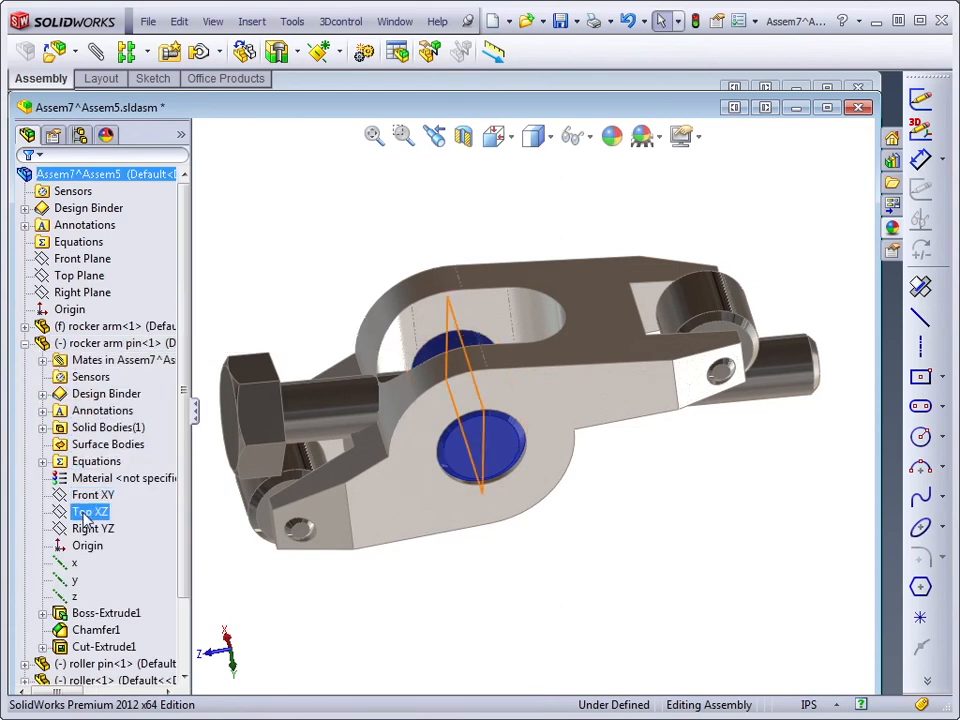
{"action": "left_click", "coordinate": [90, 511]}
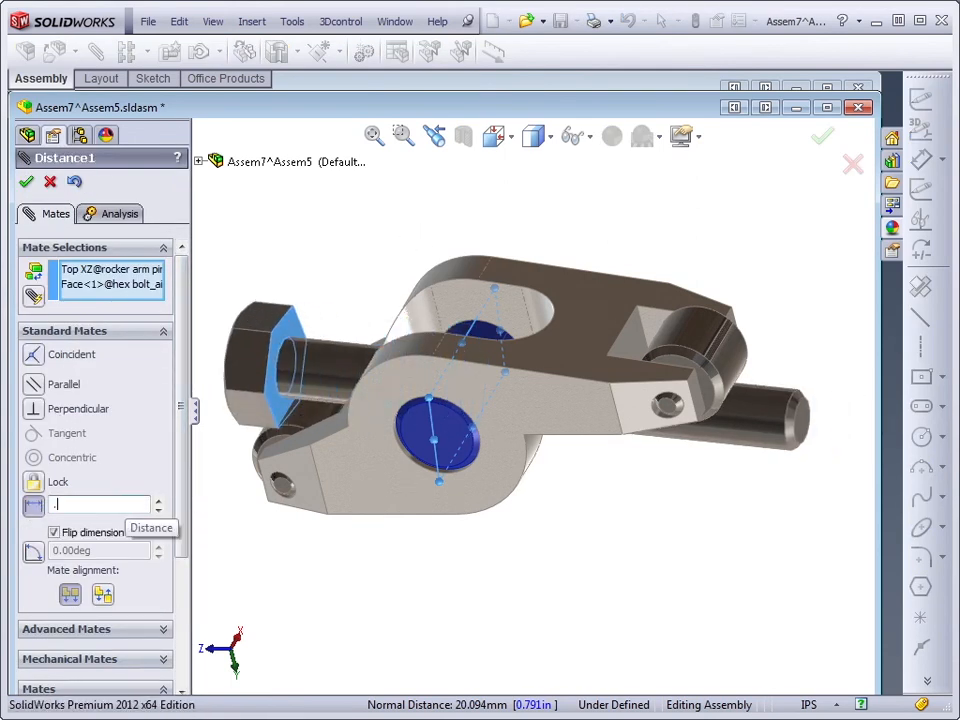
{"action": "type", "text": "0.50in"}
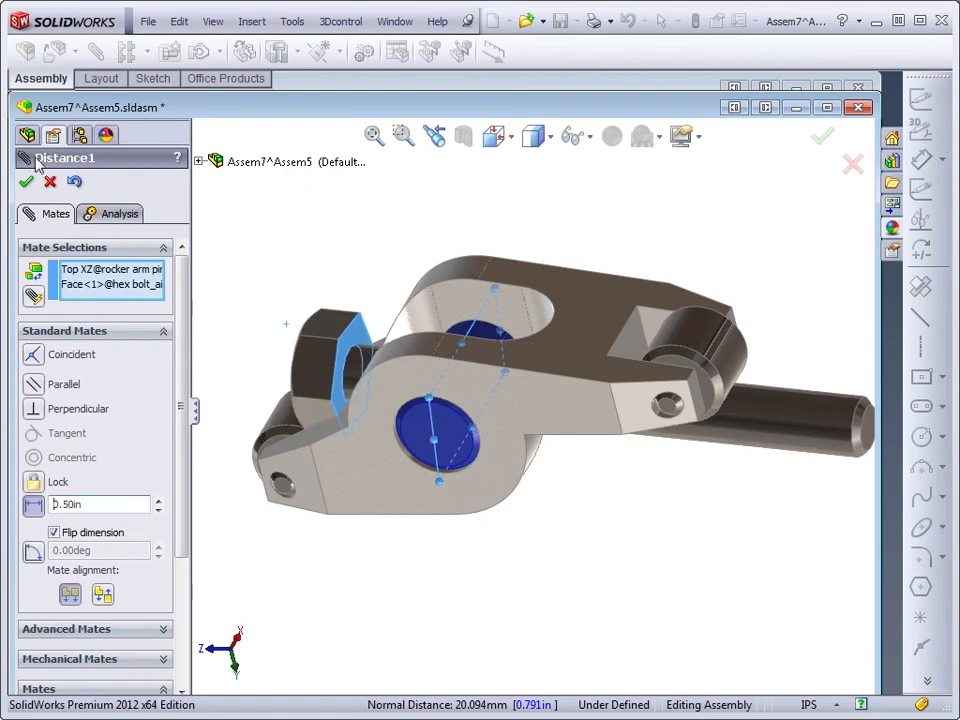
{"action": "left_click", "coordinate": [822, 135]}
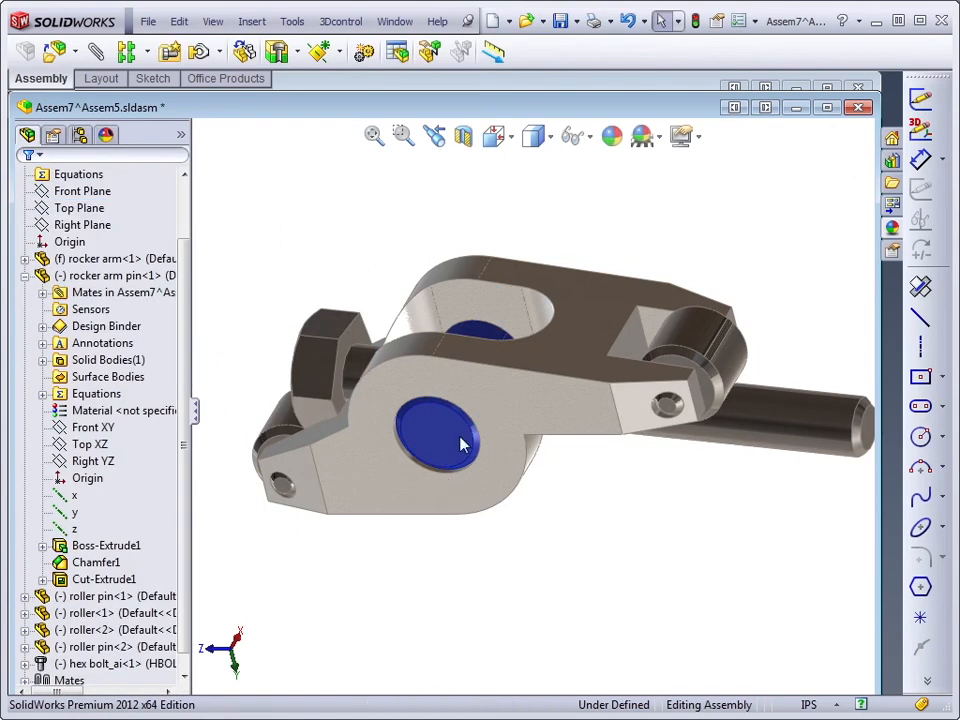
{"action": "left_click", "coordinate": [450, 440]}
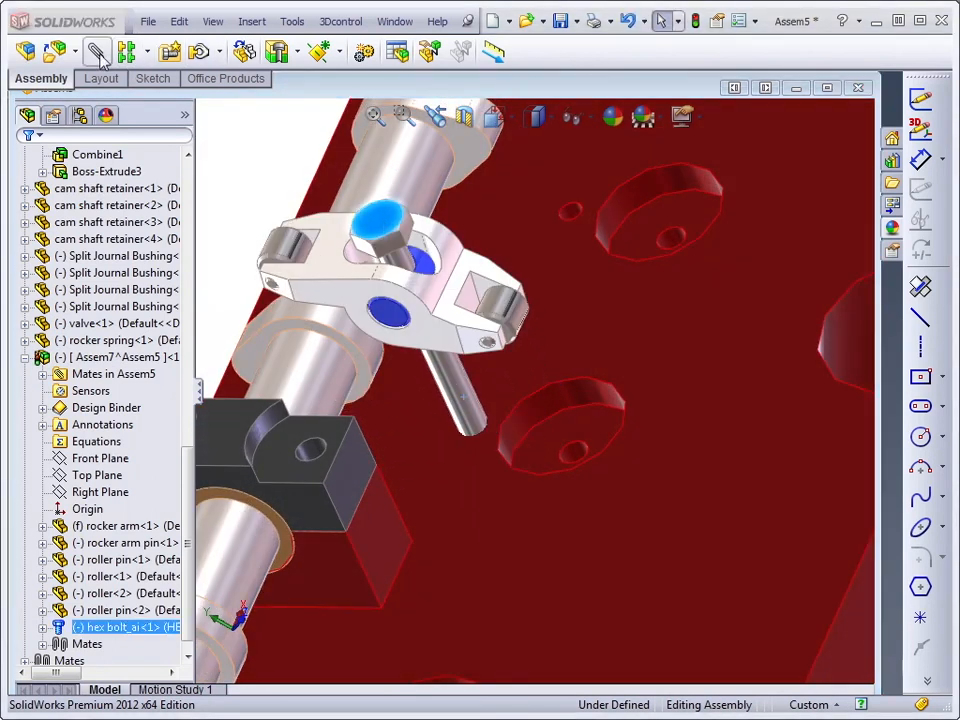
Step: Add a 1.9 in distance mate between the rocker sub-assembly and cylinder head faces
{"action": "left_click", "coordinate": [97, 51]}
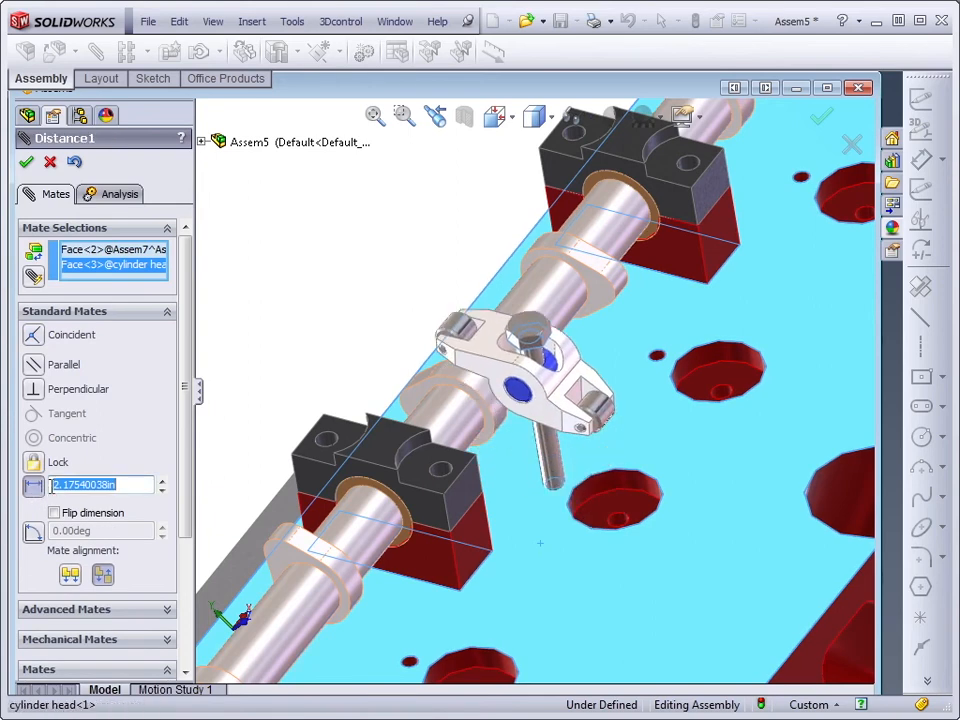
{"action": "type", "text": "1.9"}
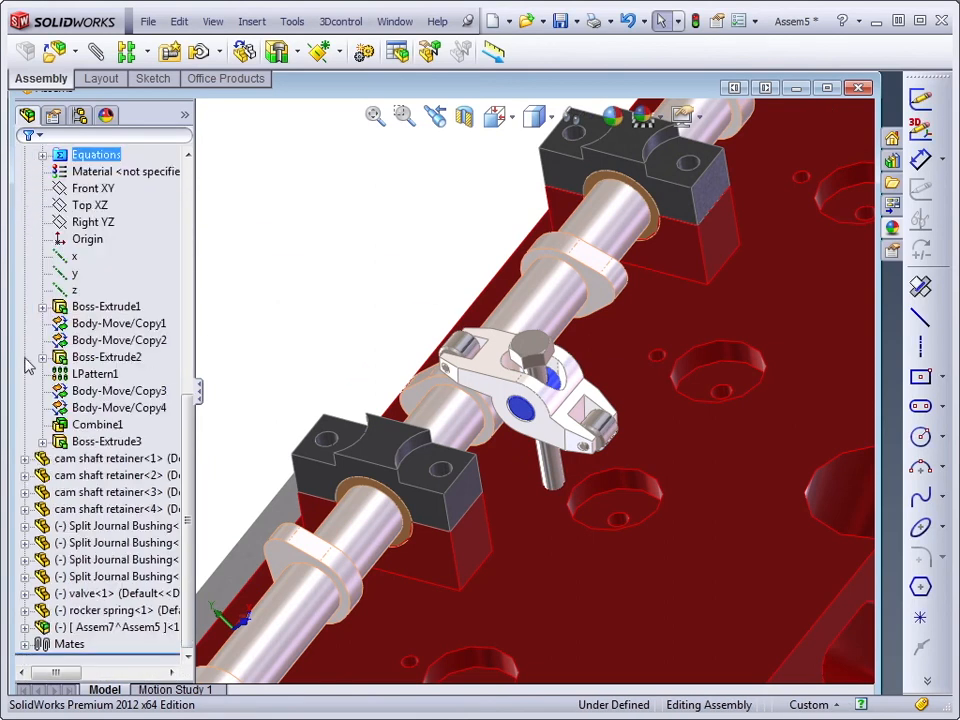
{"action": "mouse_move", "coordinate": [119, 610]}
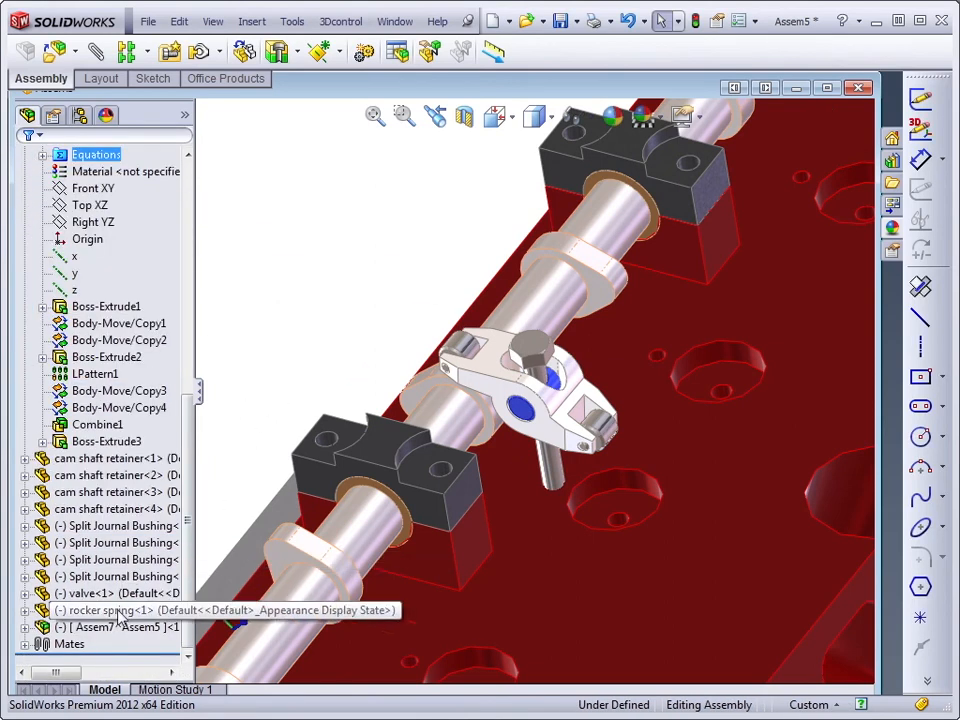
Step: Set the Assem7^Assem5 rocker sub-assembly to Solve as Flexible in Component Properties
{"action": "right_click", "coordinate": [100, 627]}
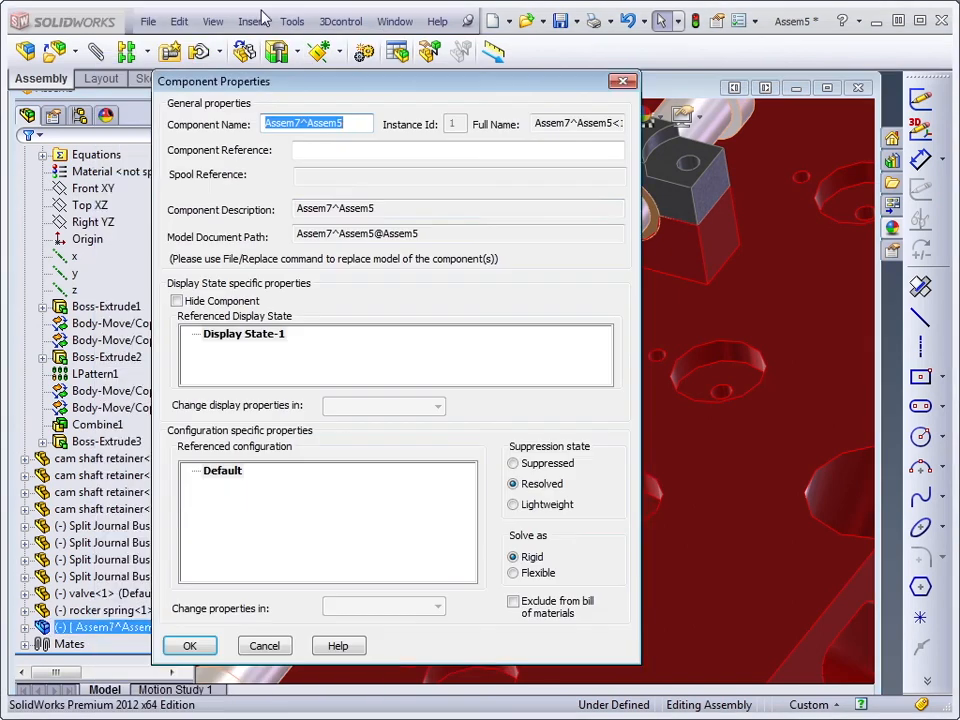
{"action": "left_click", "coordinate": [514, 573]}
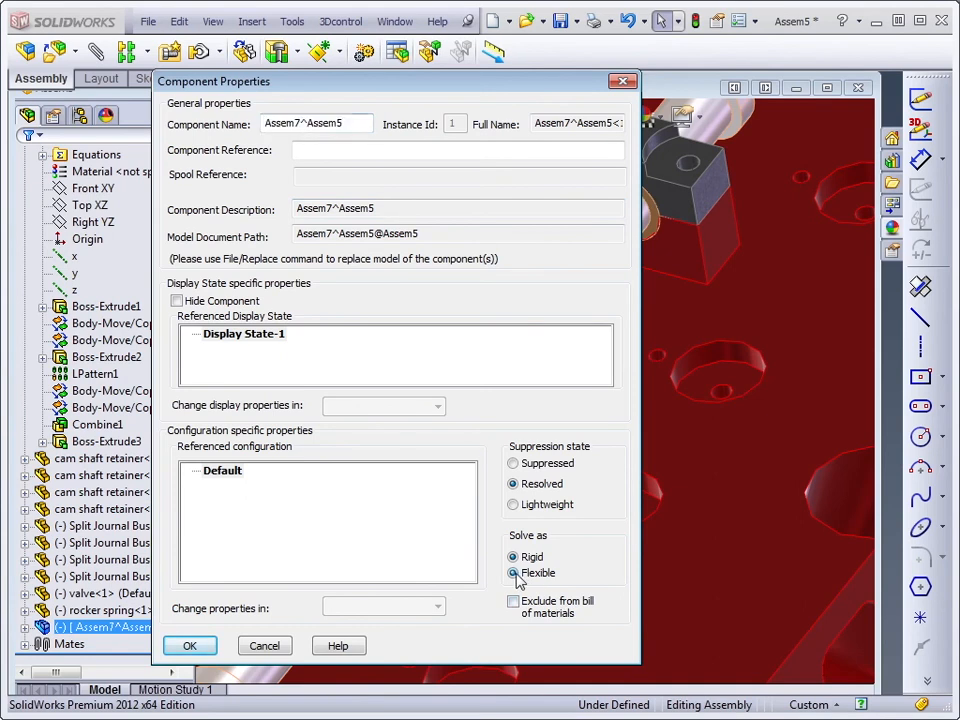
{"action": "left_click", "coordinate": [189, 645]}
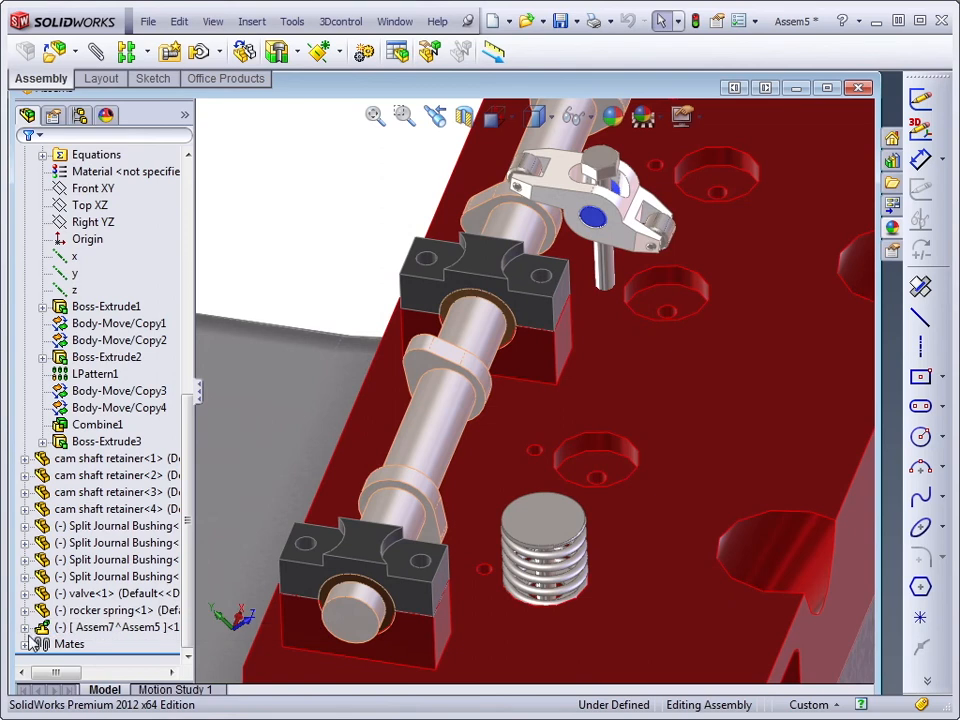
{"action": "mouse_move", "coordinate": [33, 650]}
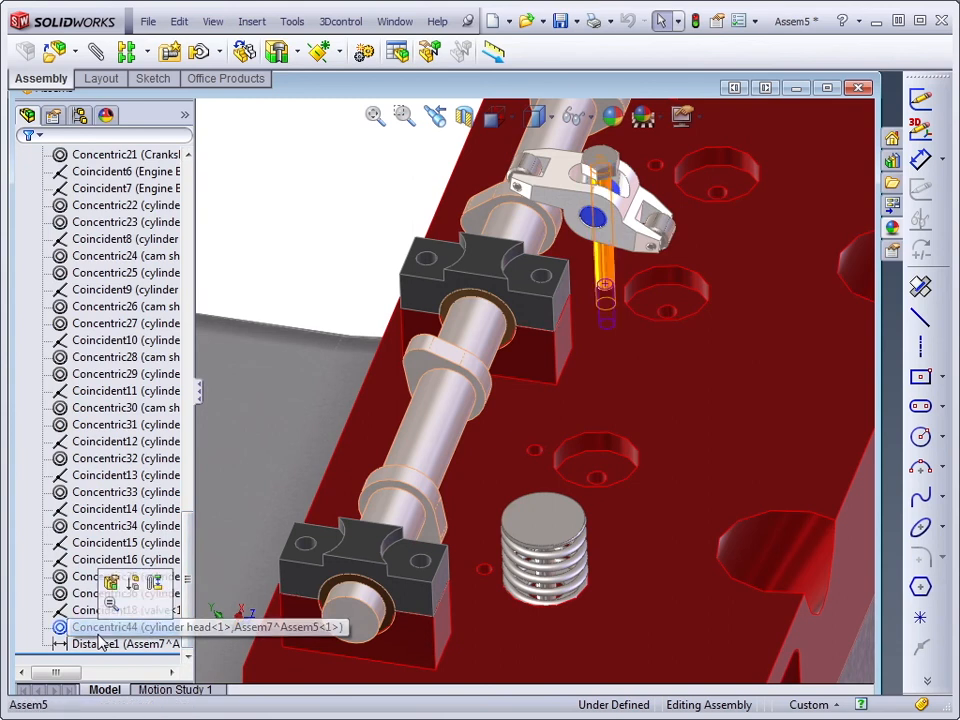
Step: Replace Concentric44's cylinder head face with the hole above the valve spring
{"action": "left_click", "coordinate": [105, 627]}
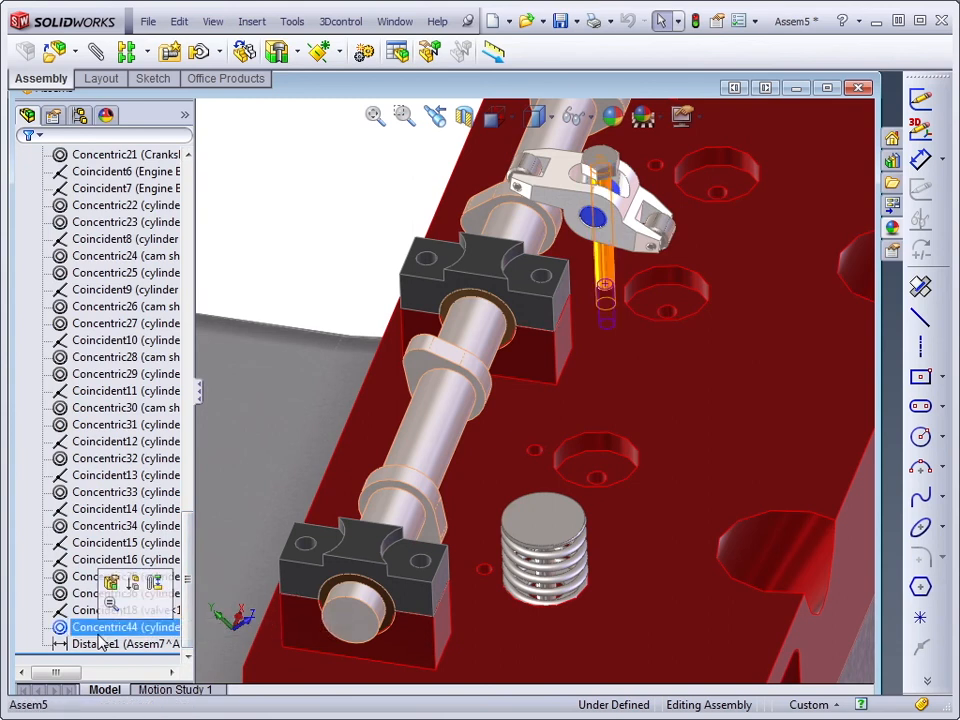
{"action": "mouse_move", "coordinate": [156, 583]}
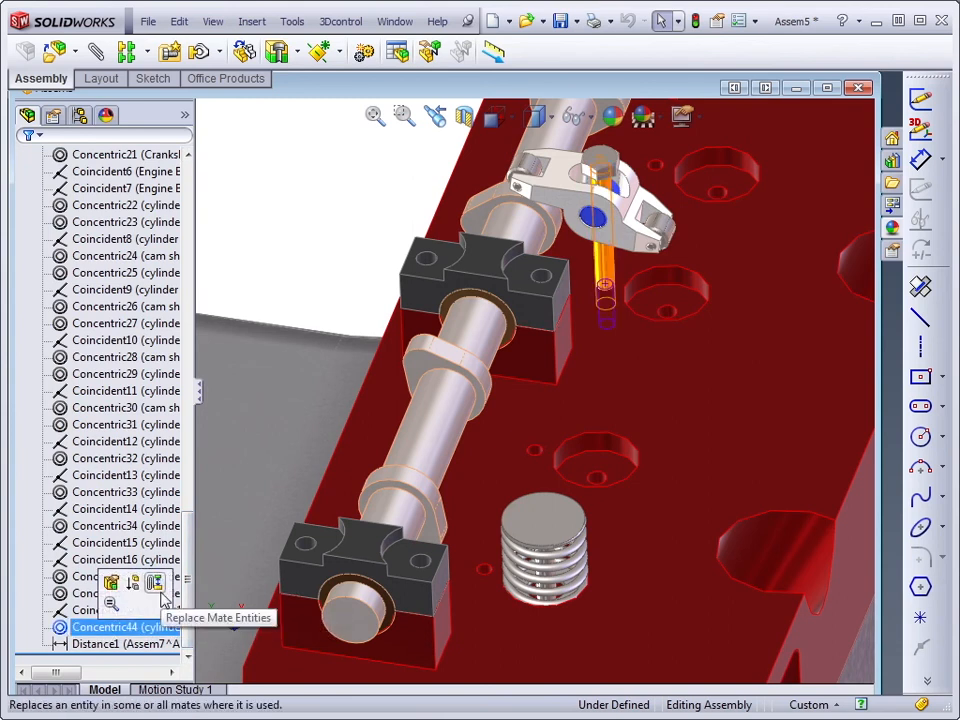
{"action": "left_click", "coordinate": [155, 583]}
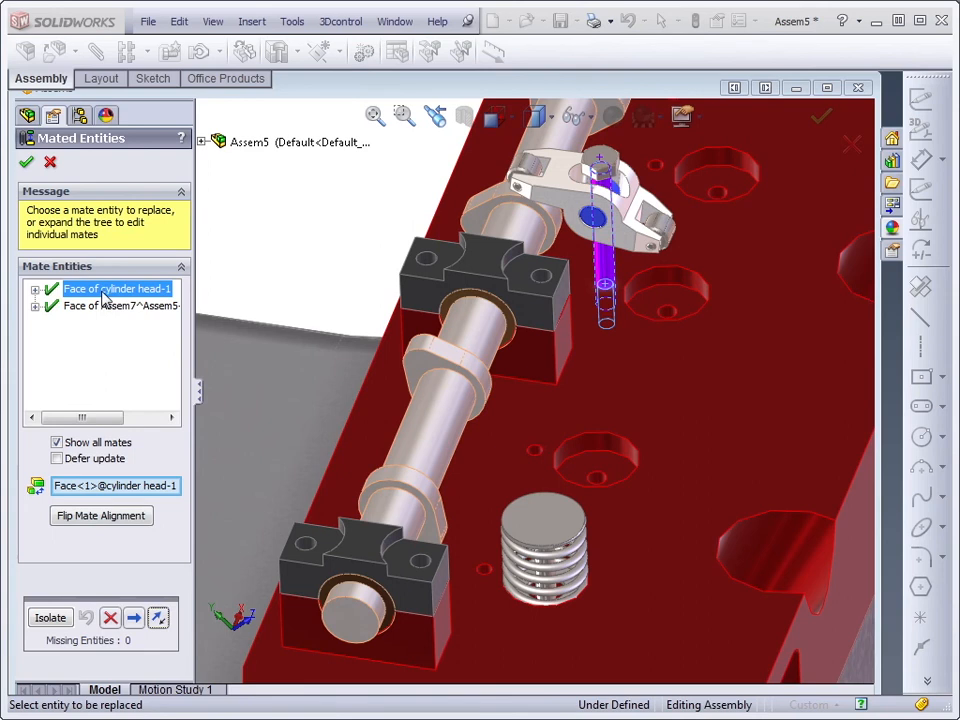
{"action": "left_click", "coordinate": [35, 289]}
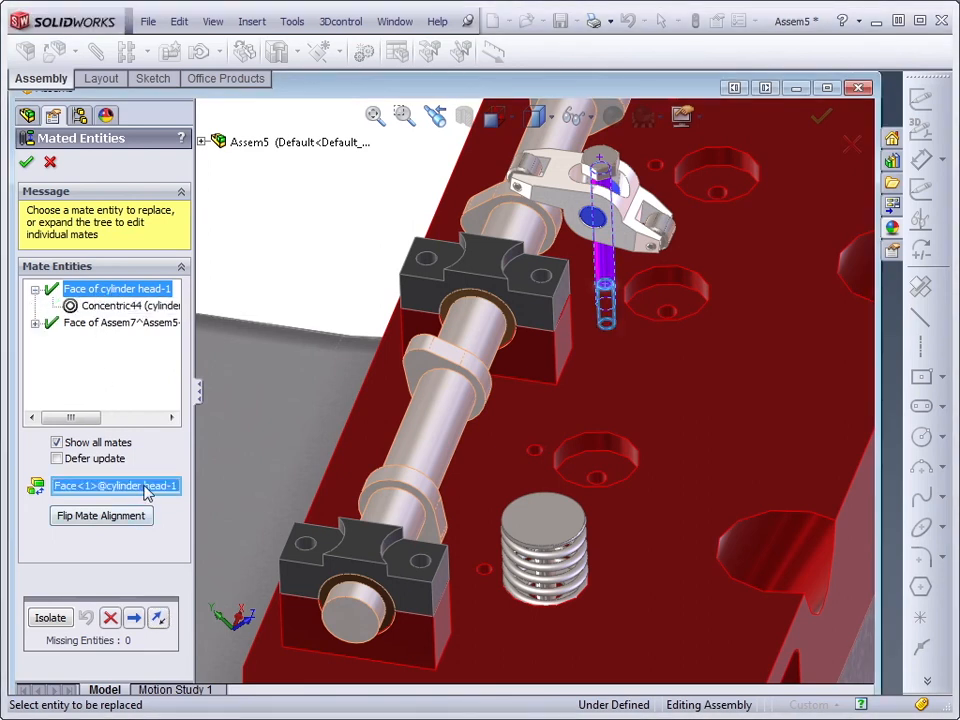
{"action": "mouse_move", "coordinate": [435, 567]}
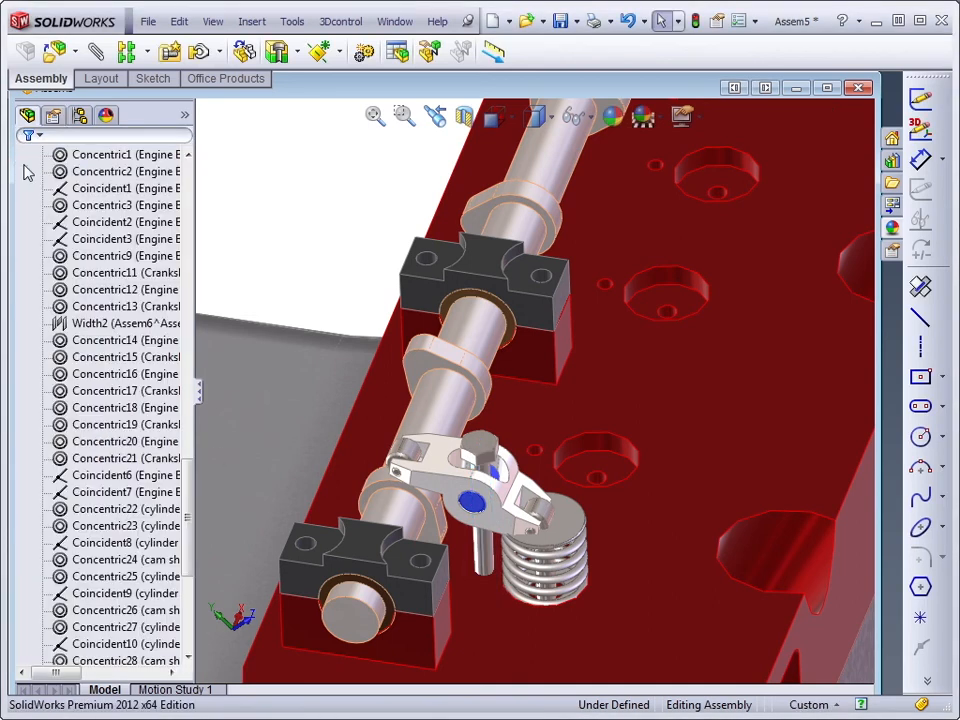
{"action": "left_click", "coordinate": [125, 441]}
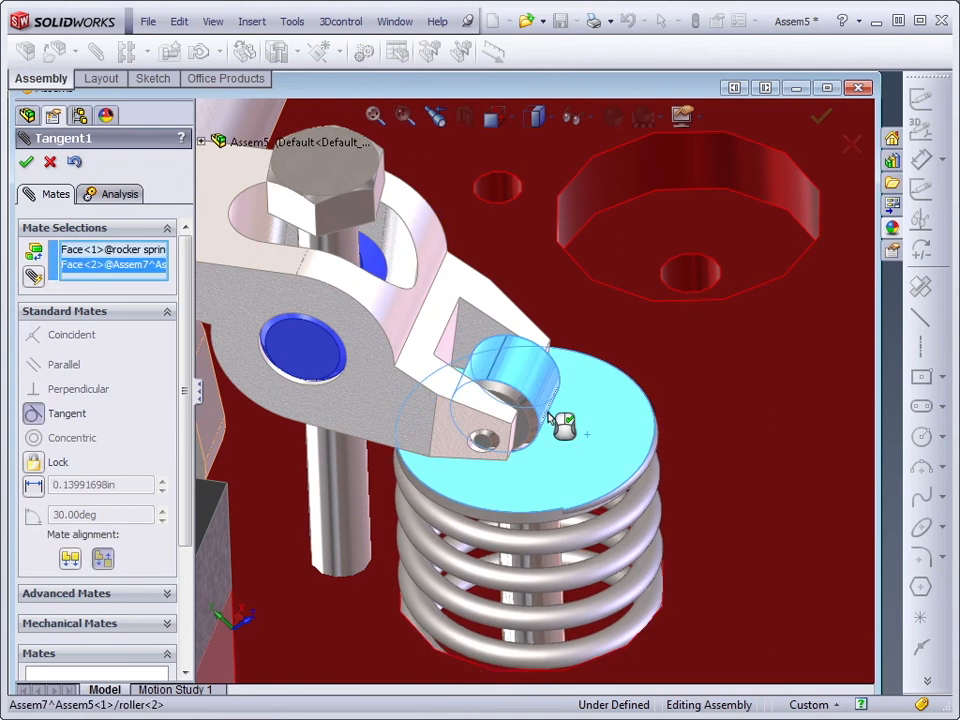
Step: Confirm a tangent mate between the rocker roller and the valve spring top face
{"action": "left_click", "coordinate": [26, 161]}
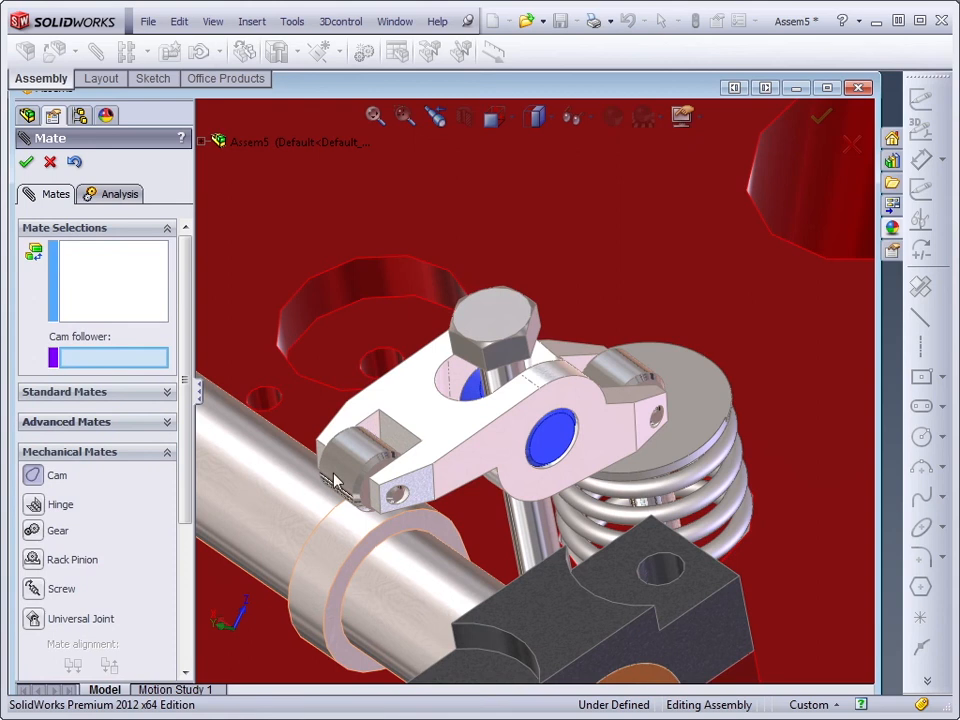
Step: Set the other roller as cam follower to the camshaft lobe and confirm the cam mate
{"action": "left_click", "coordinate": [350, 460]}
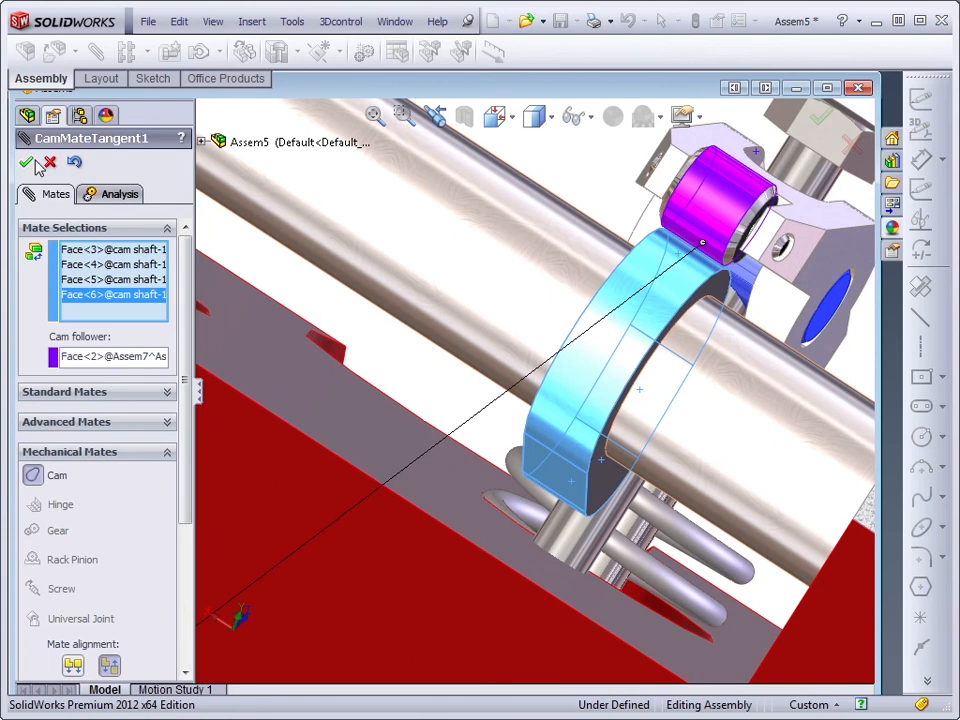
{"action": "left_click", "coordinate": [20, 162]}
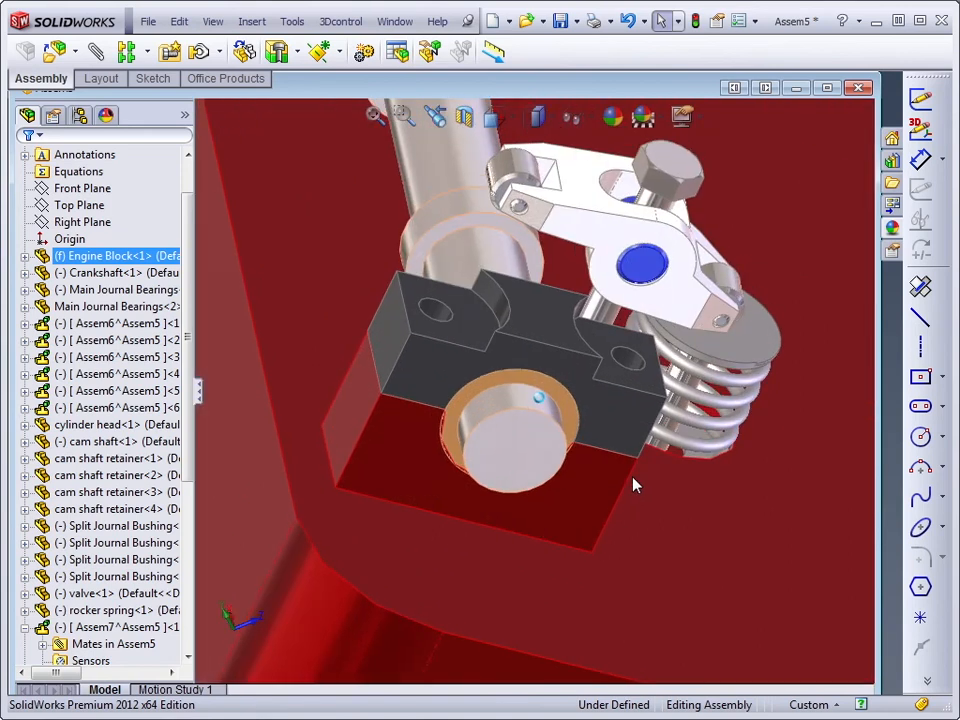
Step: Apply Change Transparency to the cylinder head, then select the camshaft
{"action": "left_click", "coordinate": [520, 450]}
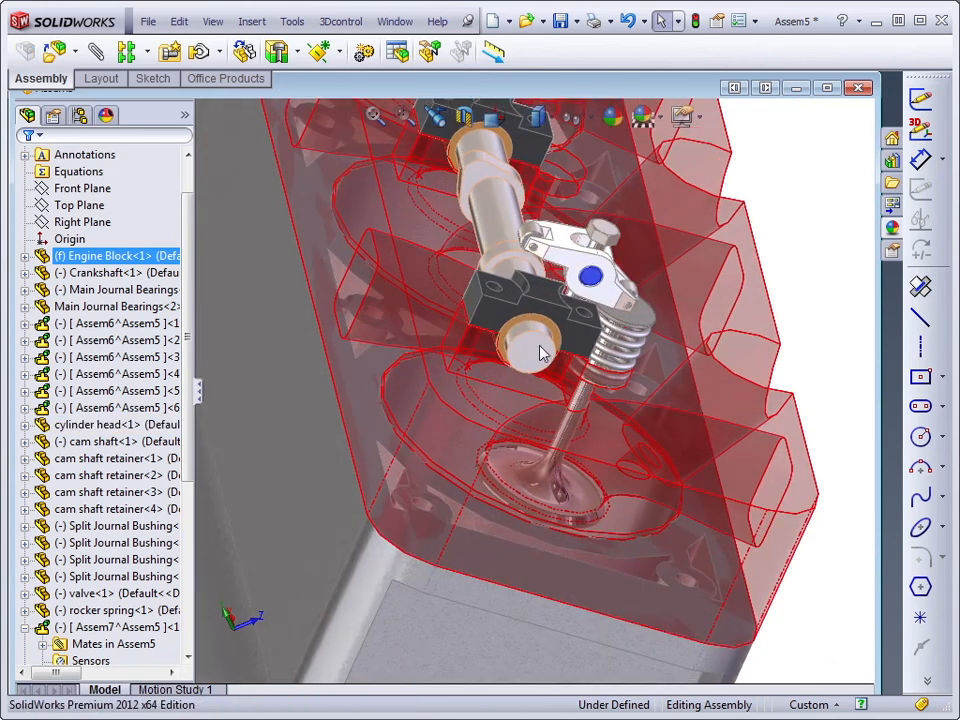
{"action": "left_click", "coordinate": [530, 345]}
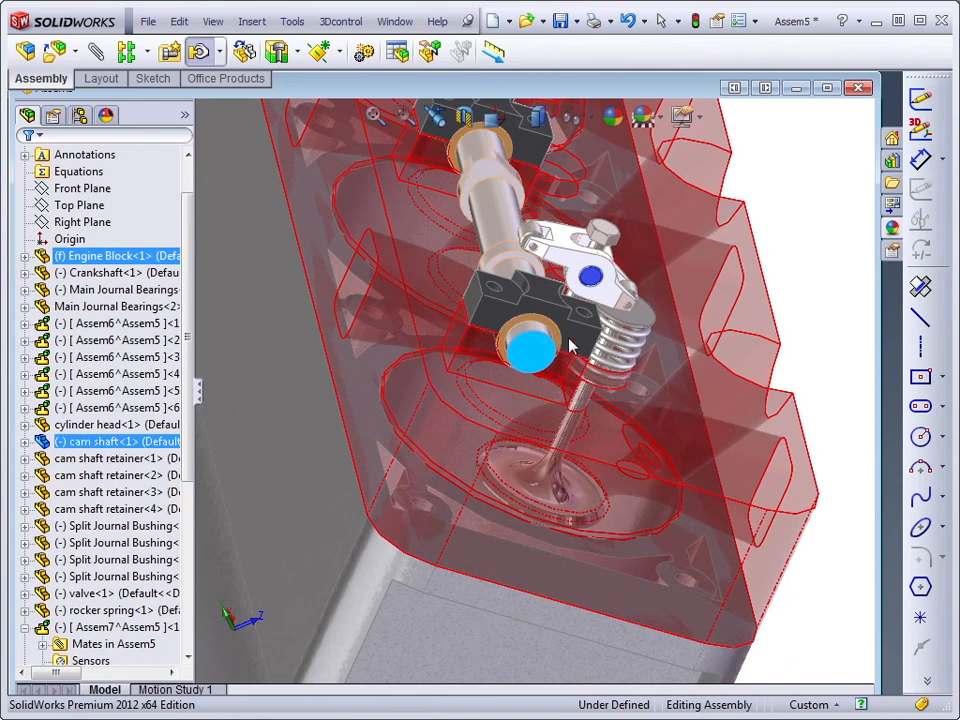